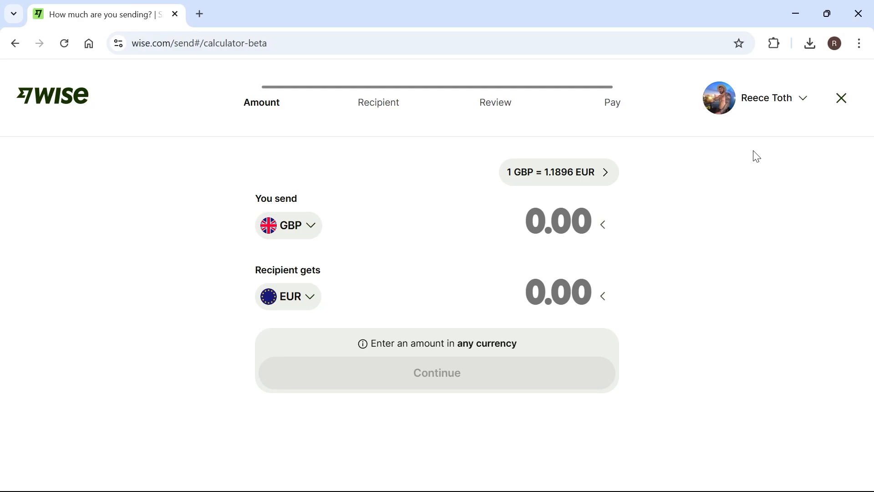
Step: Close the send-money calculator and return to the Wise account home page
{"action": "left_click", "coordinate": [841, 98]}
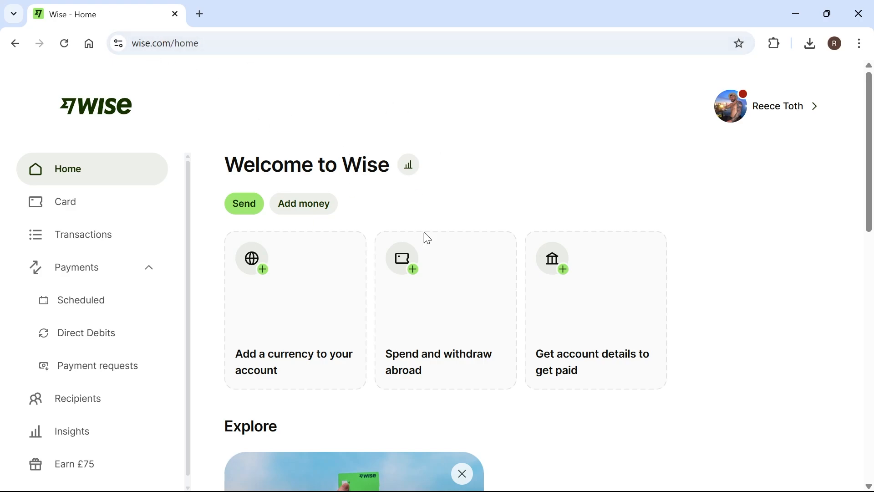
{"action": "mouse_move", "coordinate": [434, 116]}
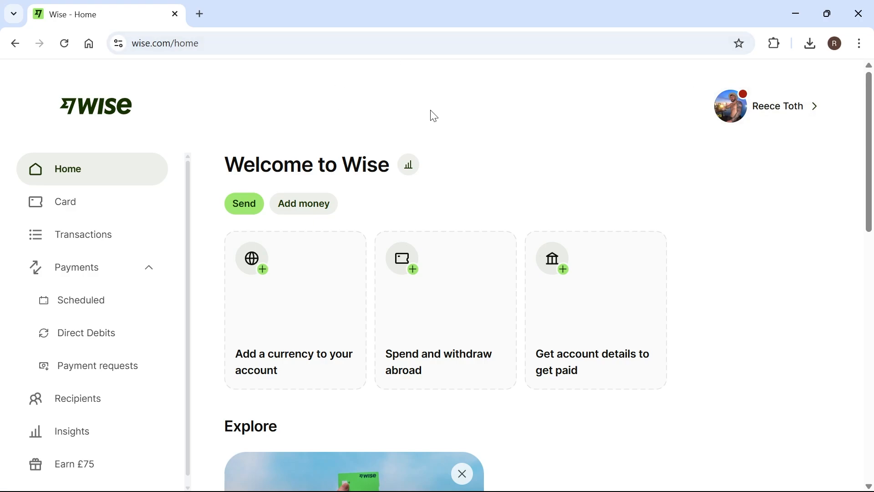
{"action": "mouse_move", "coordinate": [435, 153]}
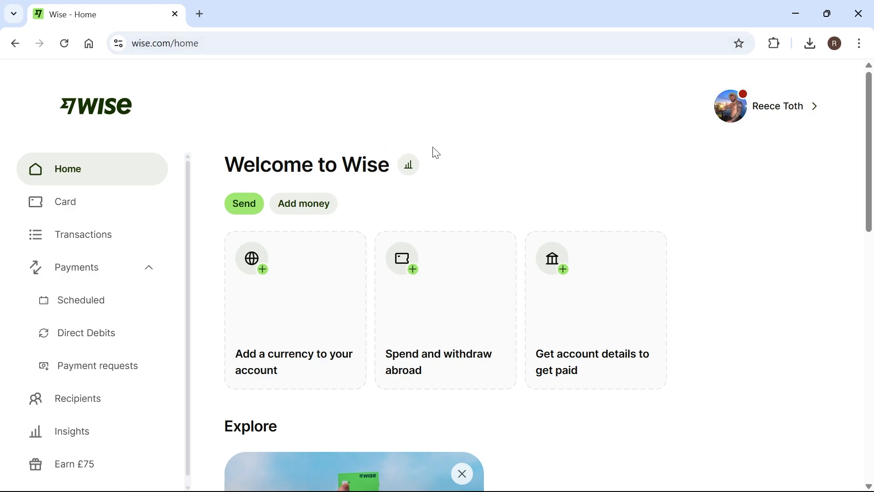
{"action": "mouse_move", "coordinate": [248, 75]}
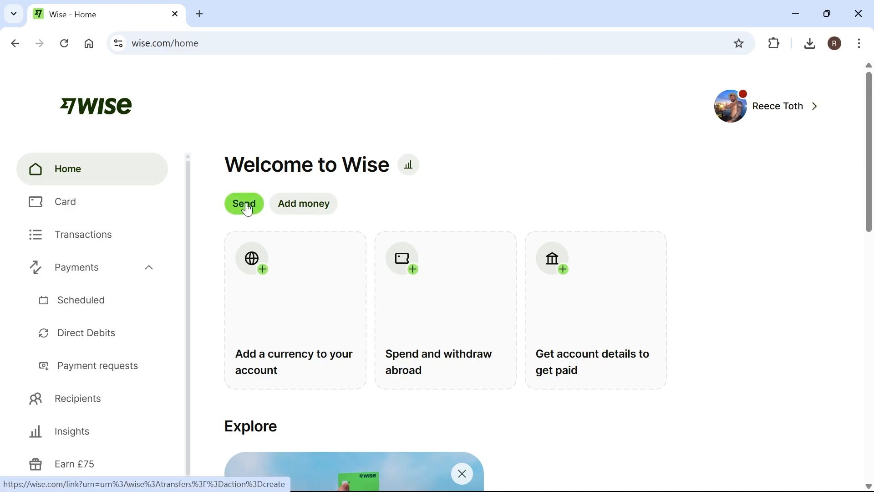
Step: Start a new GBP transfer with the recipient receiving USD and enter the amount
{"action": "left_click", "coordinate": [243, 203]}
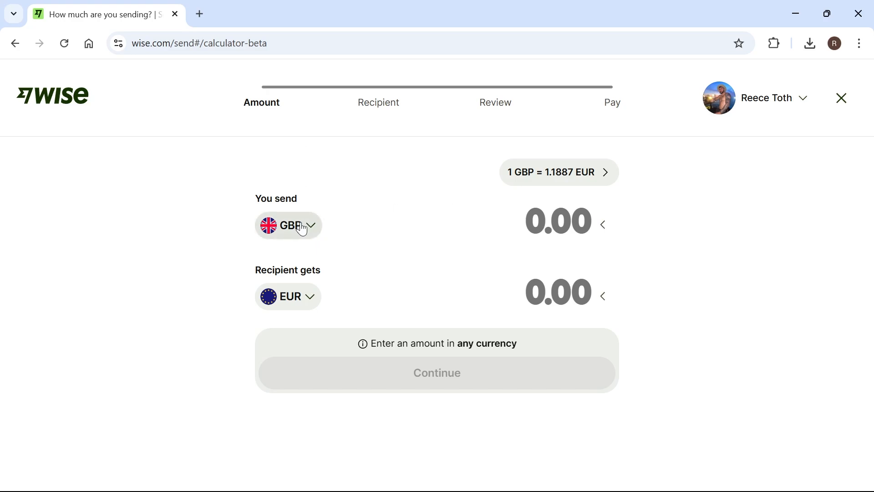
{"action": "left_click", "coordinate": [287, 224]}
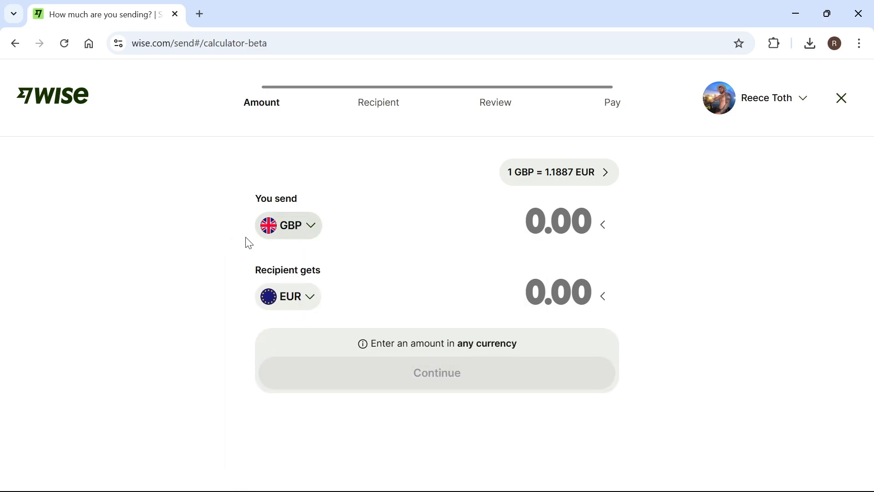
{"action": "mouse_move", "coordinate": [297, 297]}
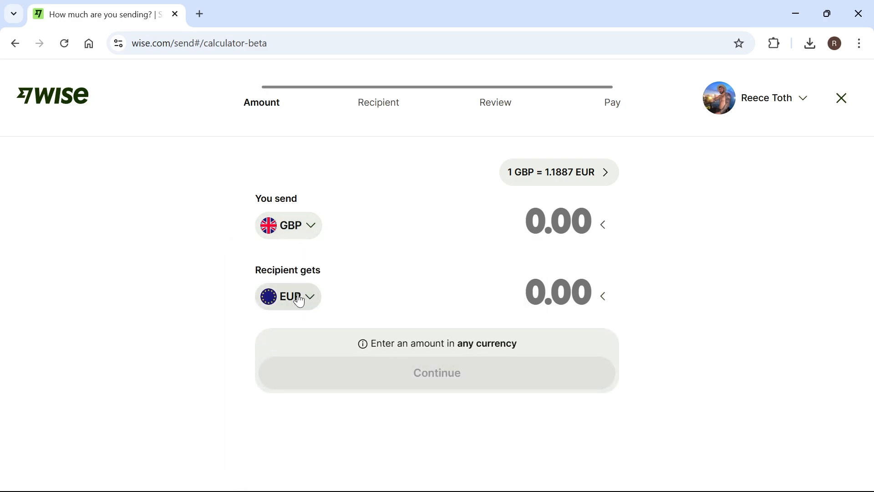
{"action": "mouse_move", "coordinate": [279, 202]}
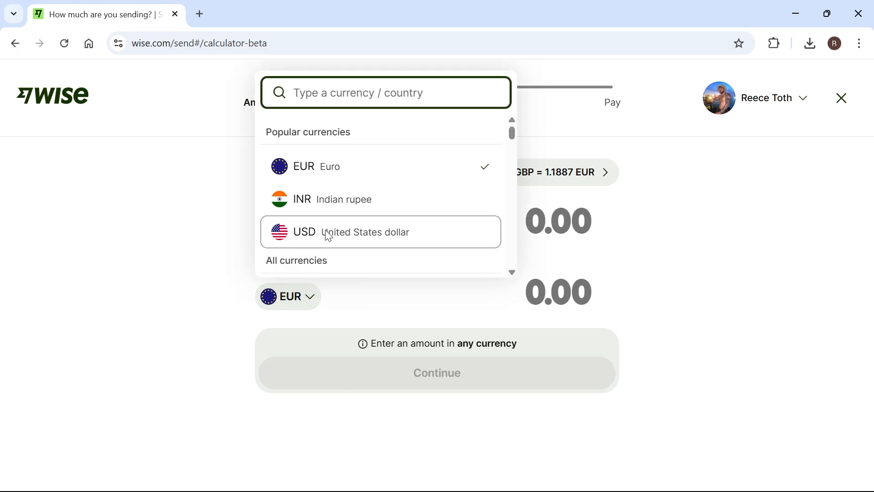
{"action": "left_click", "coordinate": [365, 232]}
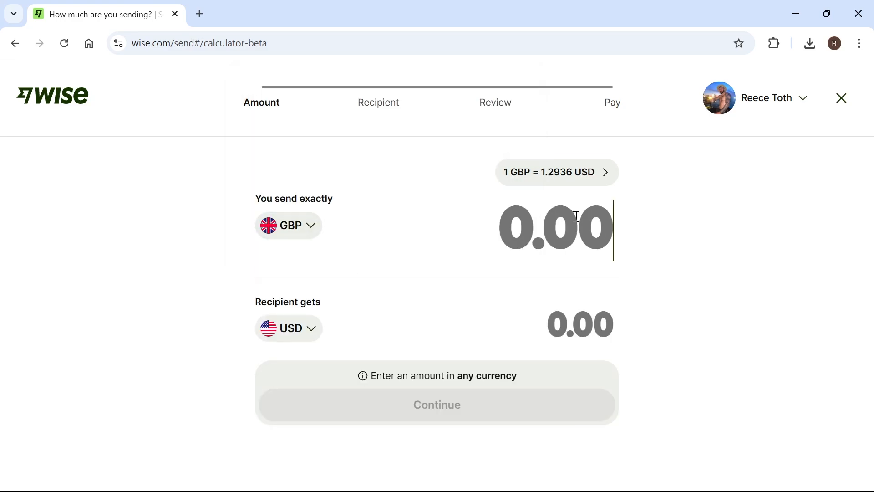
{"action": "type", "text": "500"}
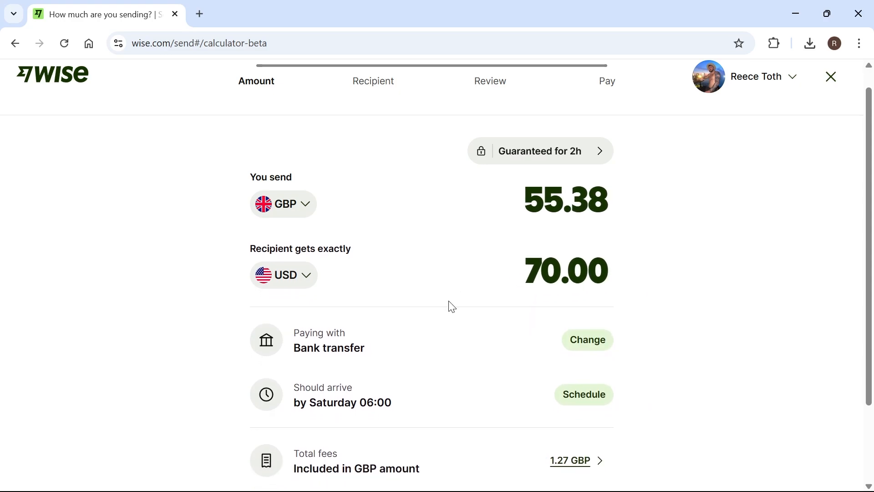
{"action": "mouse_move", "coordinate": [543, 245]}
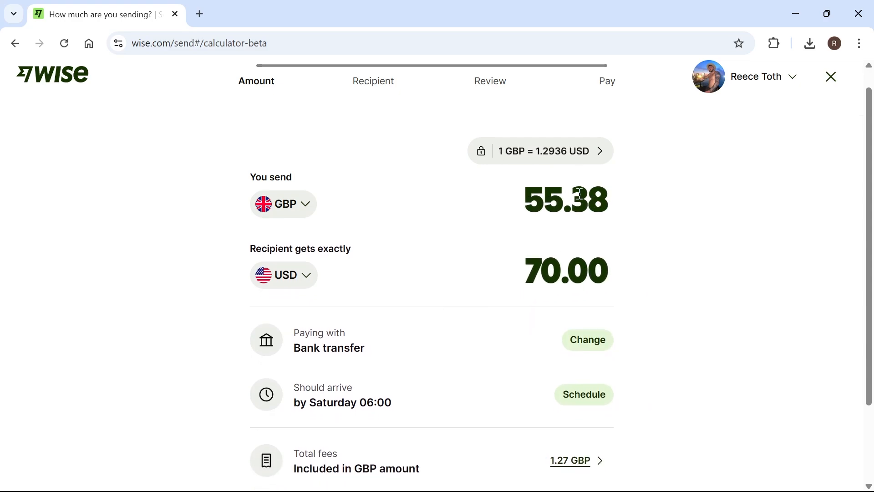
{"action": "scroll", "scroll_direction": "down", "scroll_amount": 3}
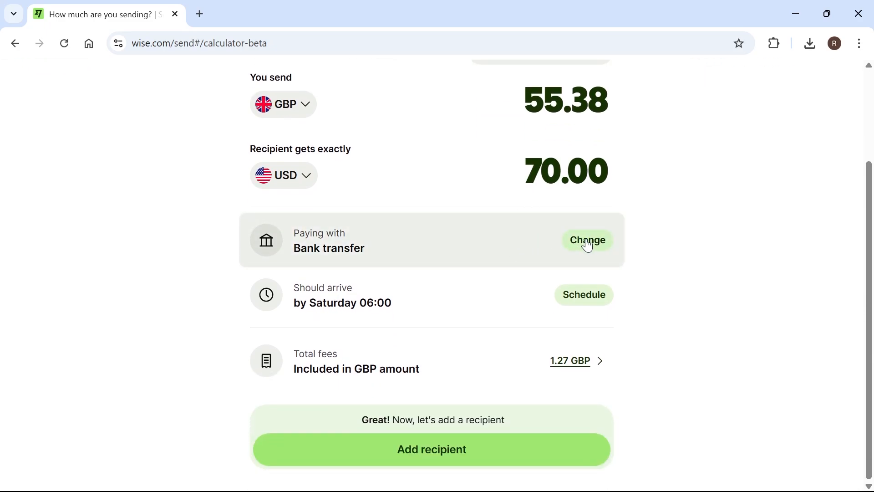
{"action": "left_click", "coordinate": [587, 239]}
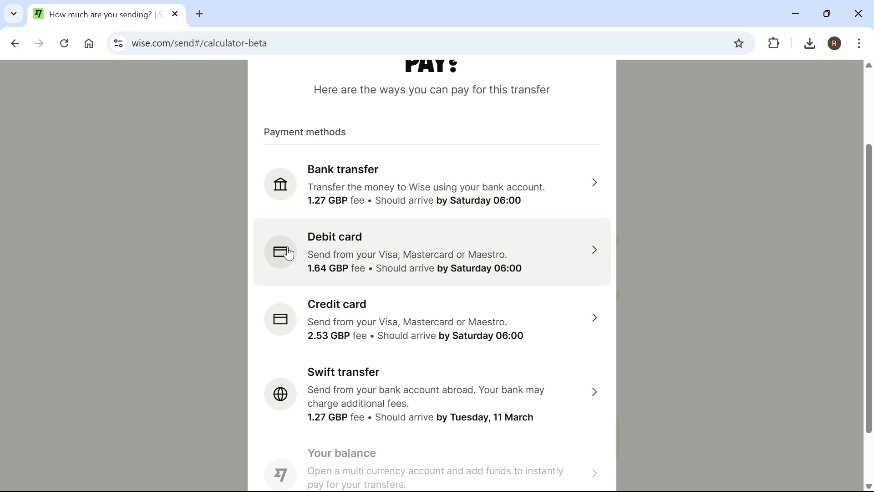
{"action": "mouse_move", "coordinate": [452, 225]}
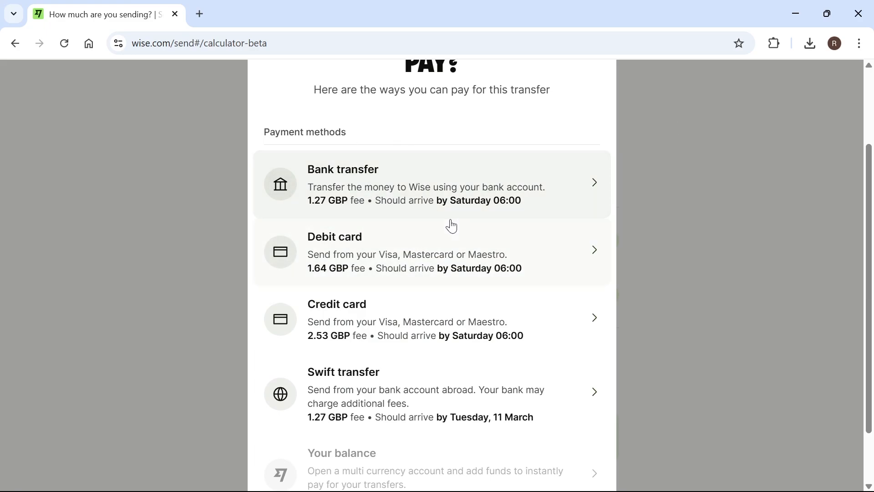
{"action": "mouse_move", "coordinate": [325, 185]}
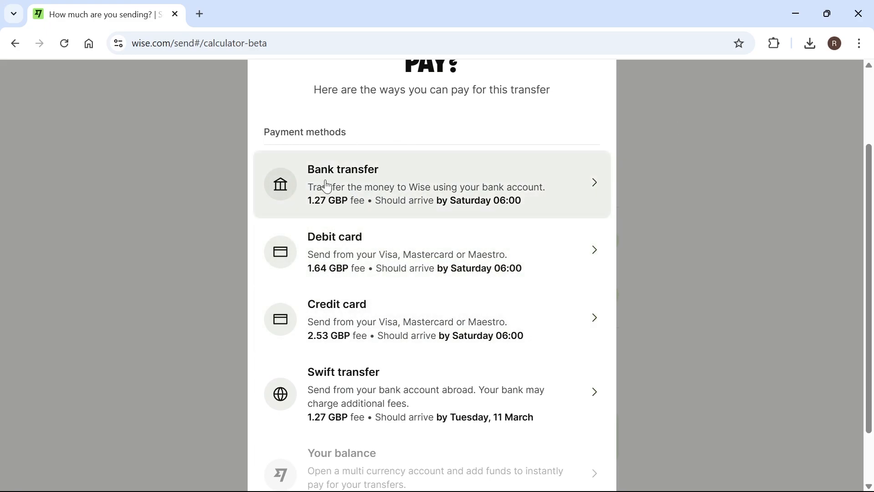
{"action": "mouse_move", "coordinate": [329, 315]}
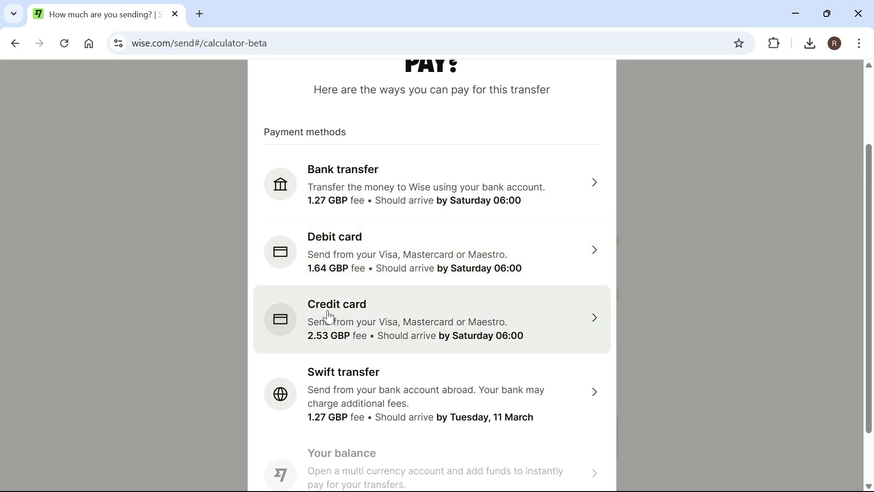
{"action": "mouse_move", "coordinate": [451, 411]}
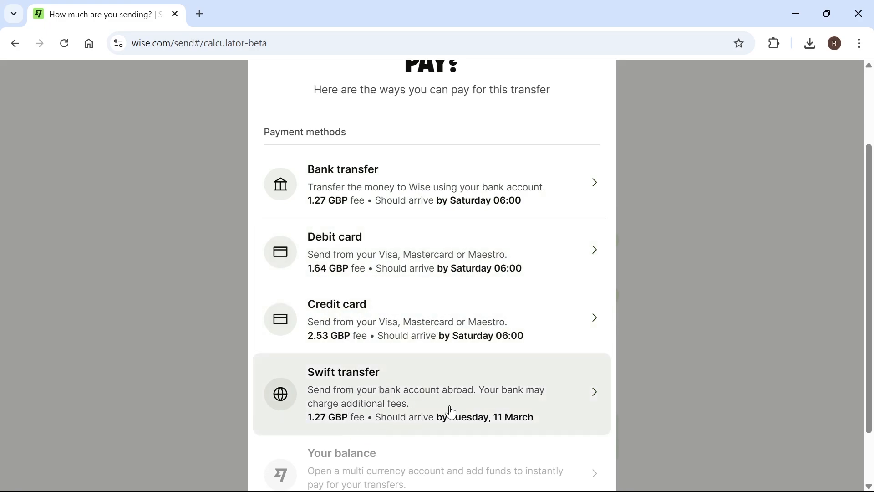
{"action": "mouse_move", "coordinate": [471, 155]}
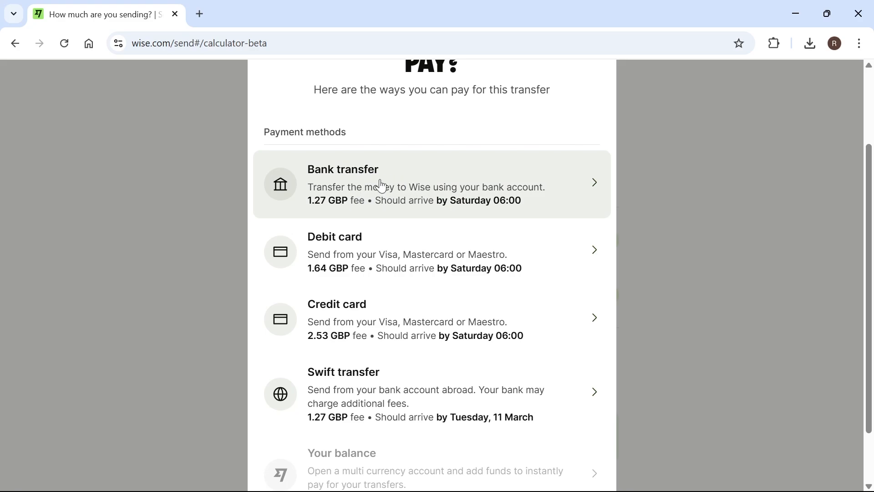
{"action": "mouse_move", "coordinate": [372, 185]}
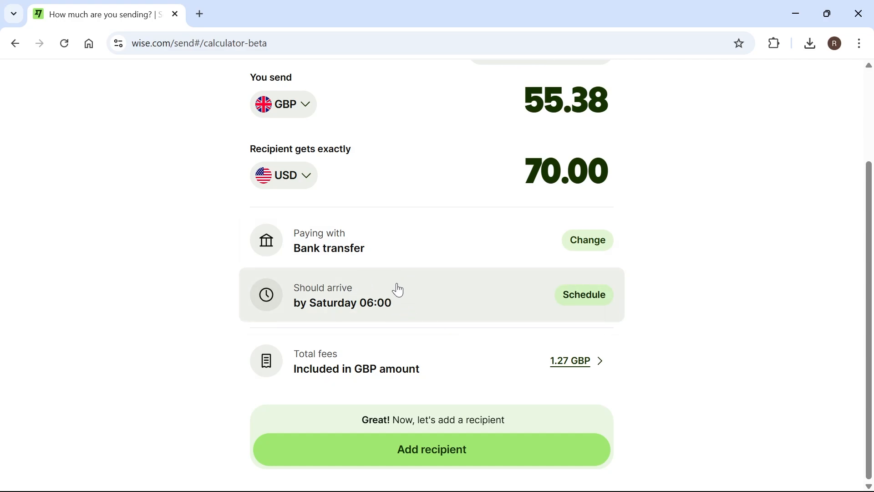
{"action": "mouse_move", "coordinate": [581, 302]}
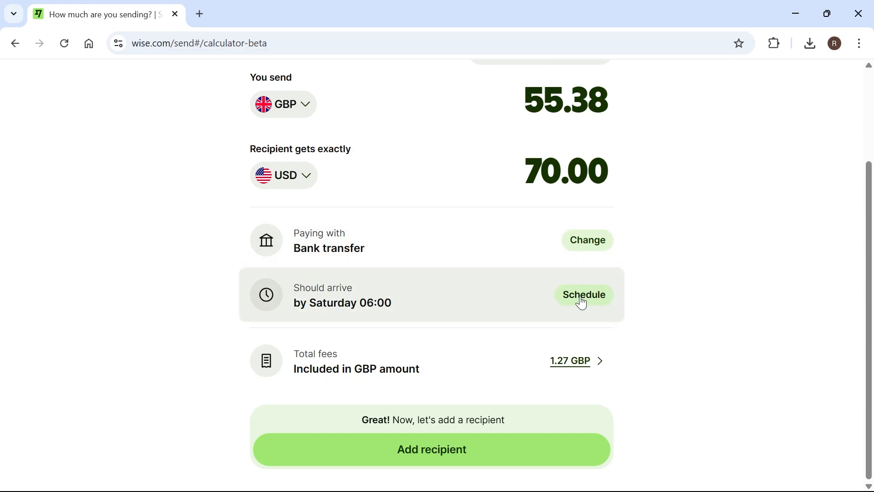
{"action": "left_click", "coordinate": [582, 295]}
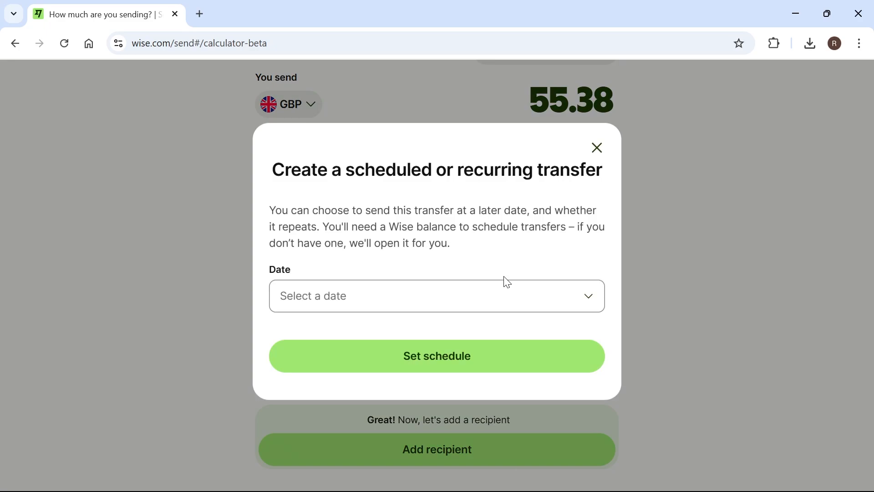
{"action": "left_click", "coordinate": [436, 295]}
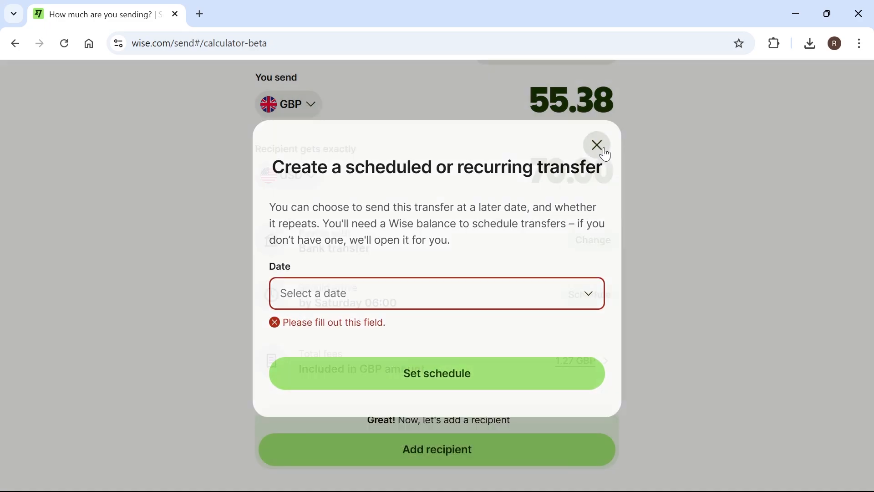
{"action": "left_click", "coordinate": [596, 145]}
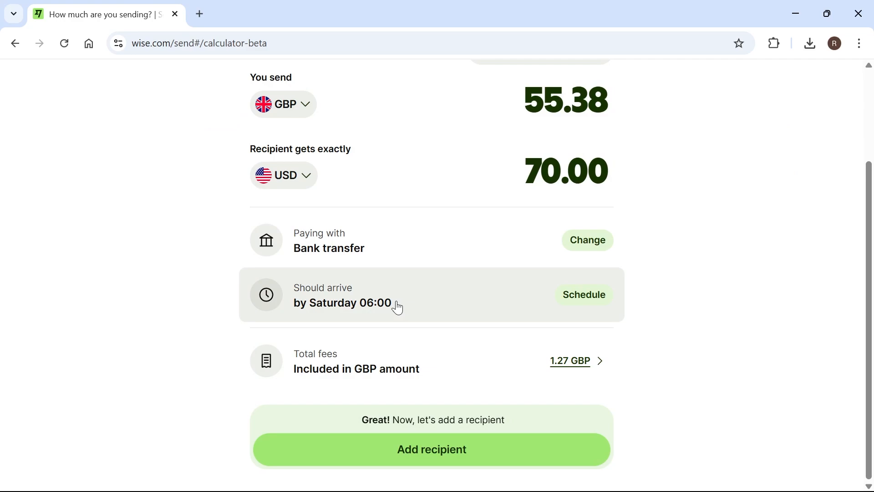
{"action": "left_click", "coordinate": [570, 360]}
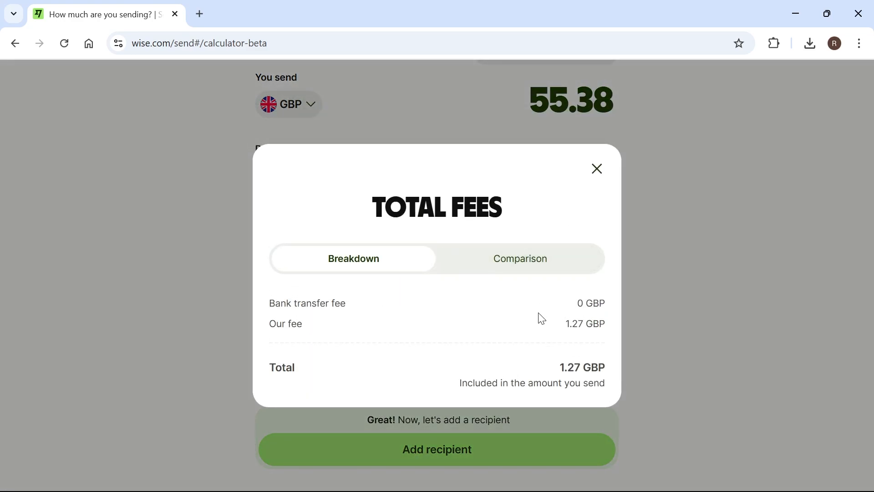
{"action": "mouse_move", "coordinate": [598, 210]}
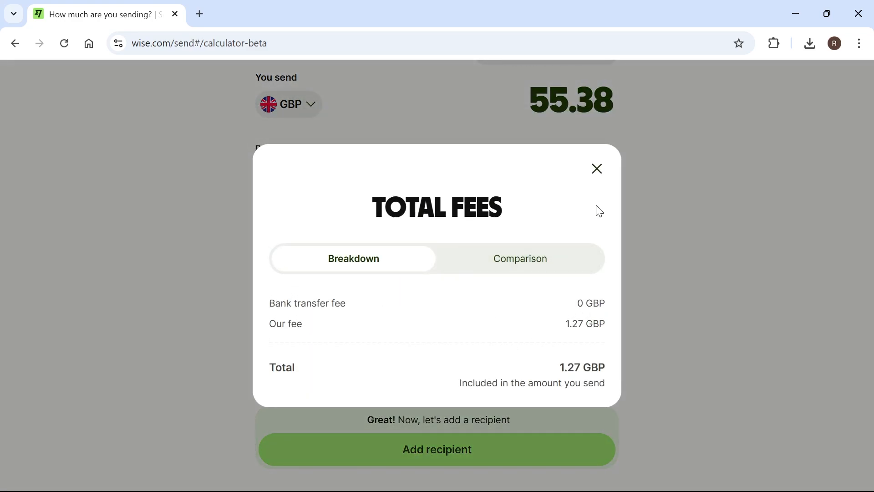
{"action": "left_click", "coordinate": [595, 168]}
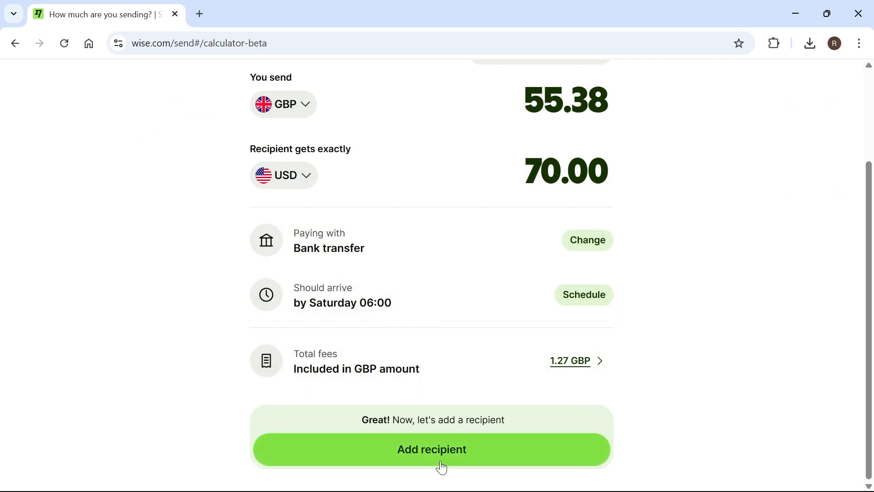
Step: Try Search Wise, go back, and choose to add the recipient by bank details instead
{"action": "left_click", "coordinate": [431, 449]}
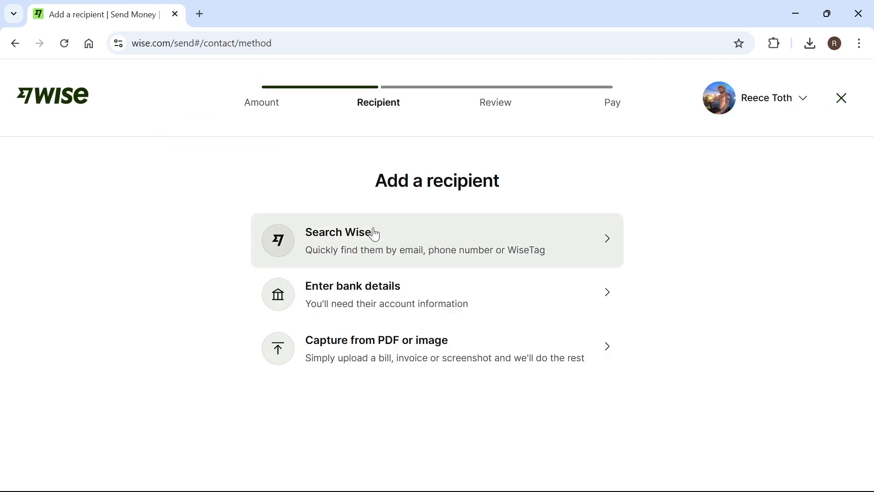
{"action": "mouse_move", "coordinate": [337, 209]}
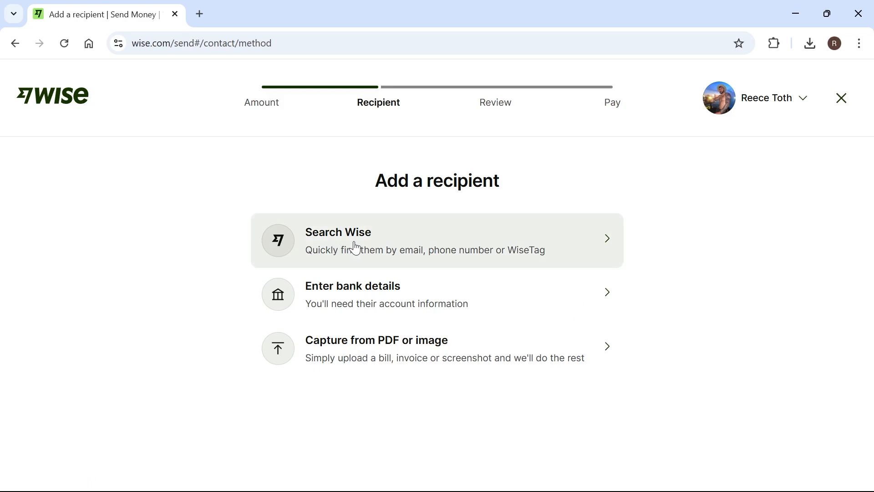
{"action": "left_click", "coordinate": [338, 240]}
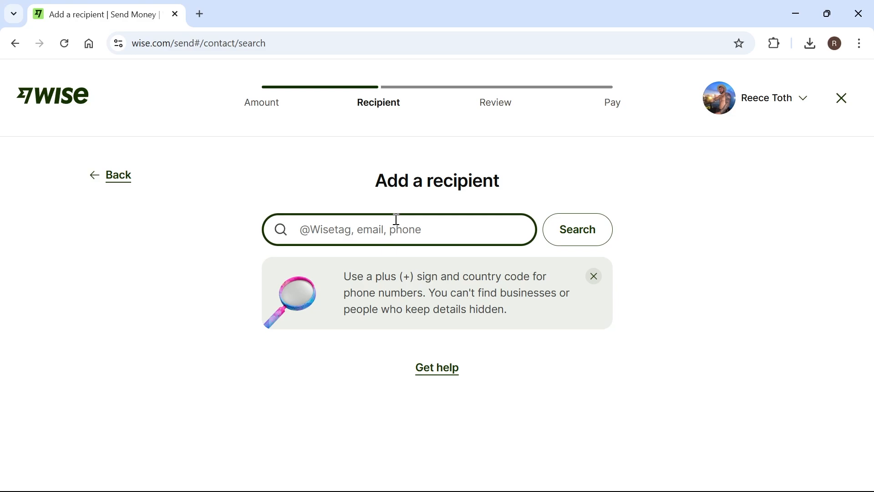
{"action": "left_click", "coordinate": [117, 175]}
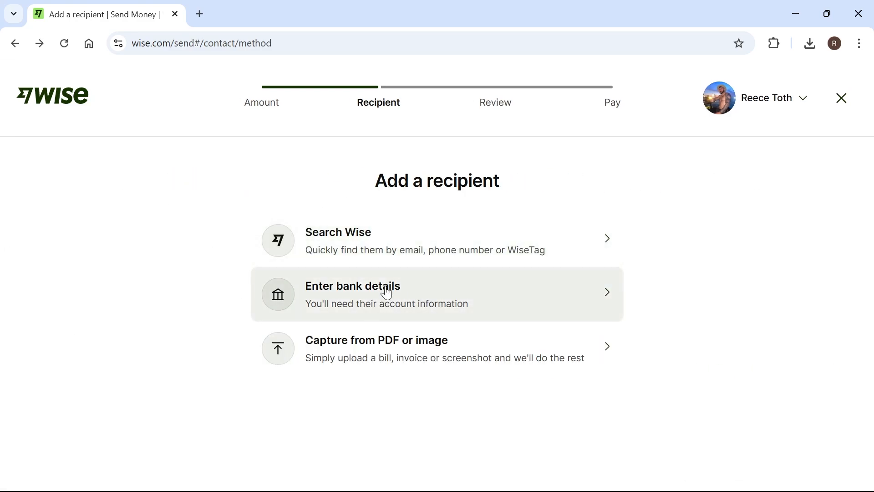
{"action": "mouse_move", "coordinate": [362, 305]}
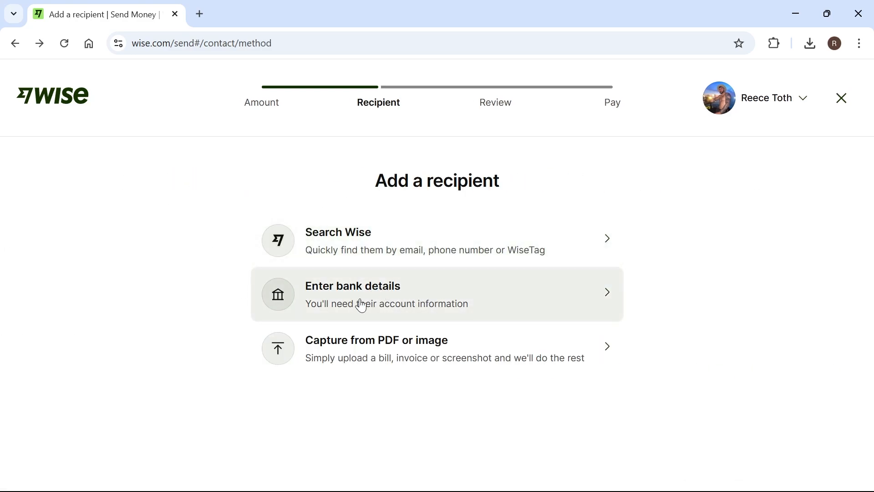
{"action": "left_click", "coordinate": [353, 294]}
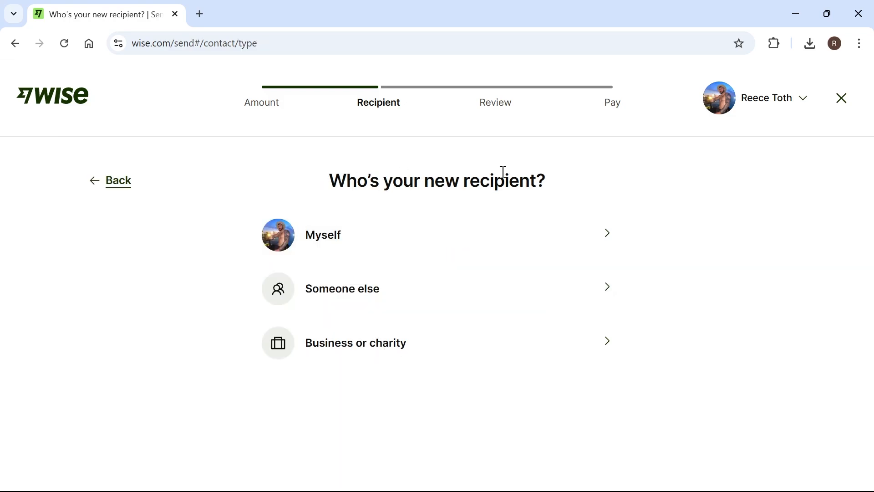
{"action": "mouse_move", "coordinate": [418, 285]}
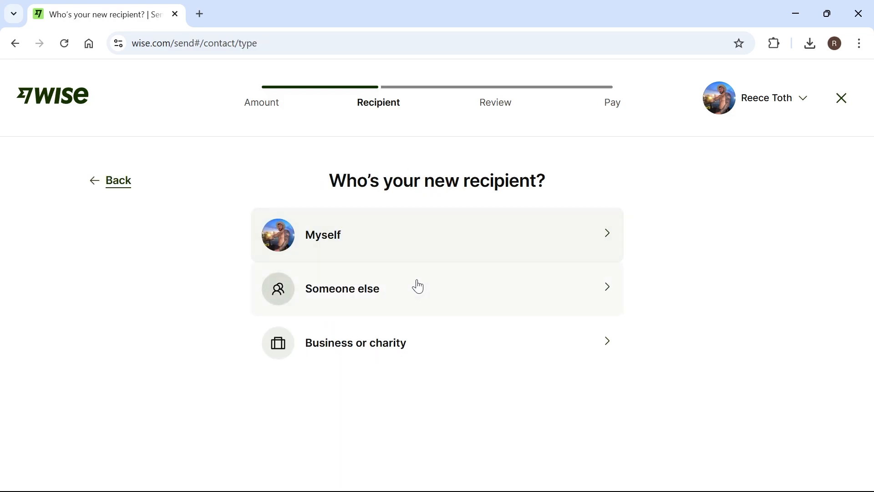
{"action": "mouse_move", "coordinate": [367, 343]}
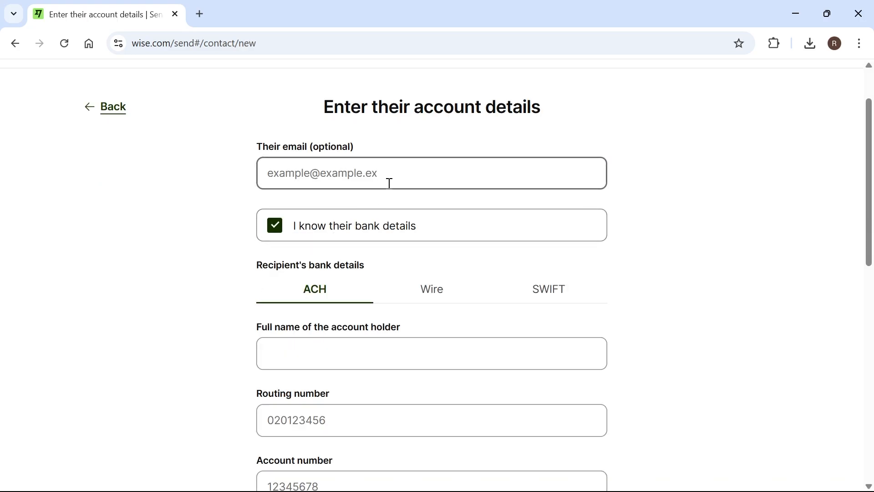
Step: Enter the recipient email 'yourfixguide' and re-confirm that their bank details are known
{"action": "left_click", "coordinate": [389, 173]}
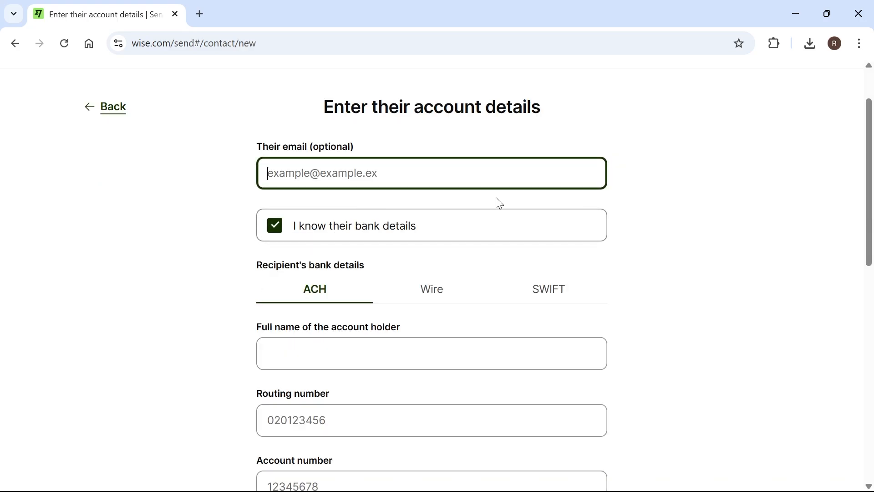
{"action": "type", "text": "yourfixguide"}
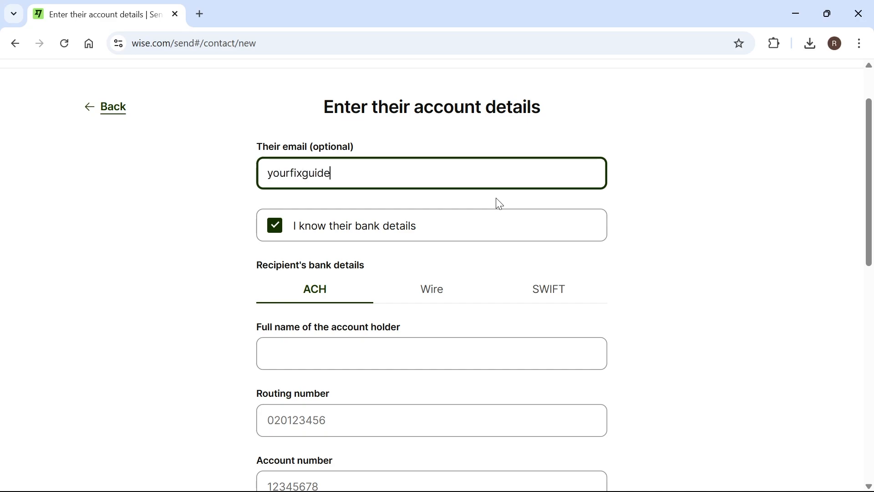
{"action": "scroll", "scroll_direction": "down", "scroll_amount": 3}
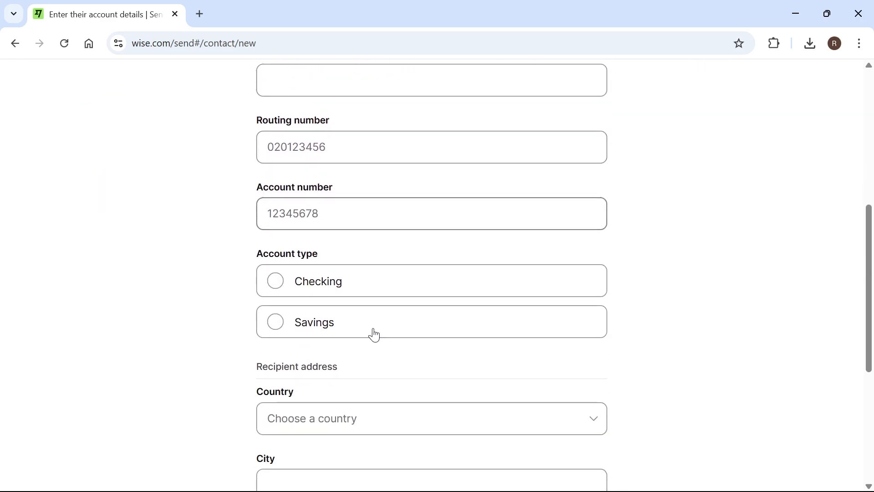
{"action": "scroll", "scroll_direction": "down", "scroll_amount": 3}
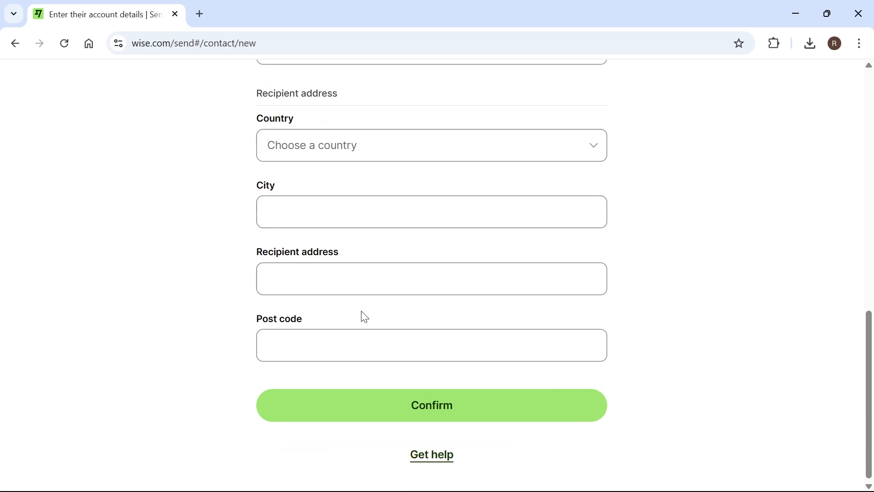
{"action": "scroll", "scroll_direction": "up", "scroll_amount": 3}
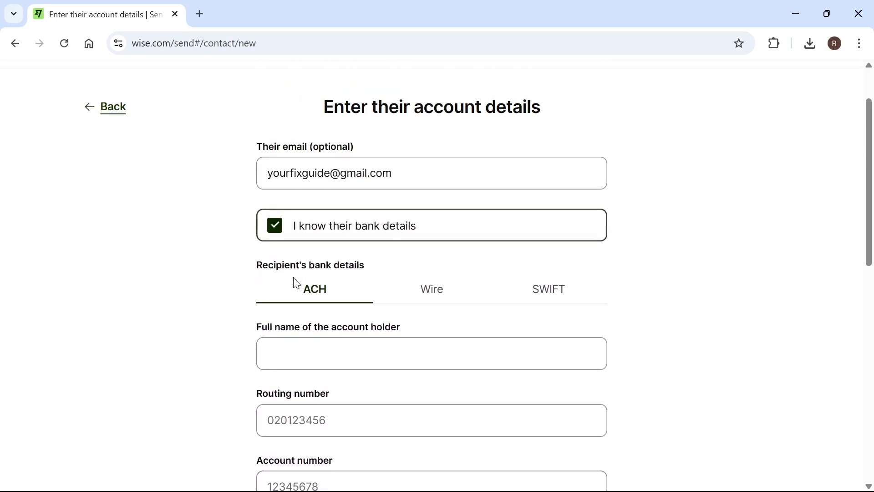
{"action": "left_click", "coordinate": [274, 225]}
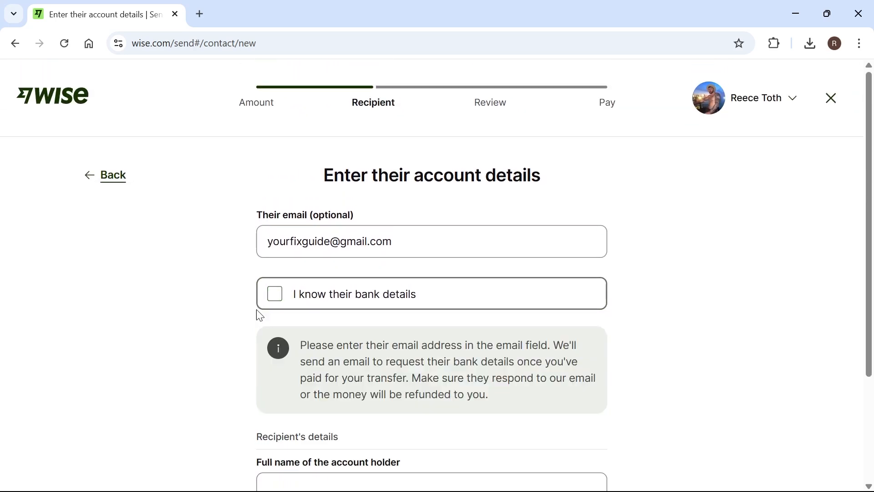
{"action": "scroll", "scroll_direction": "down", "scroll_amount": 3}
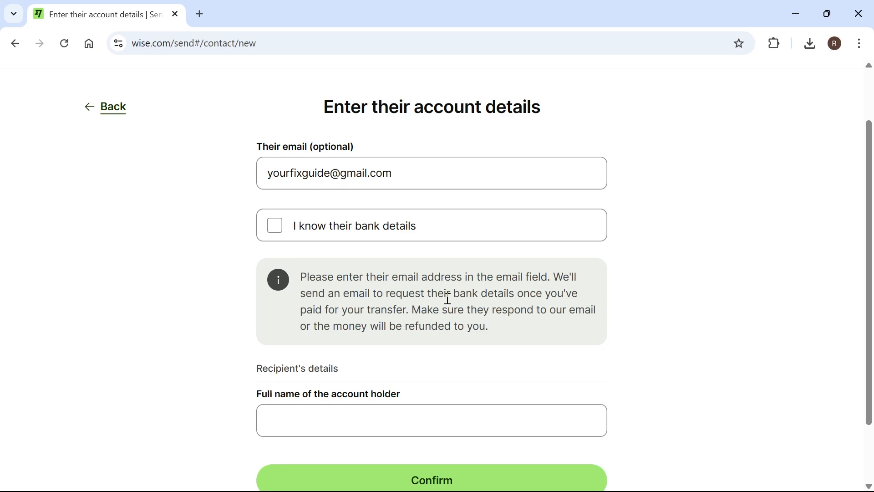
{"action": "mouse_move", "coordinate": [580, 262]}
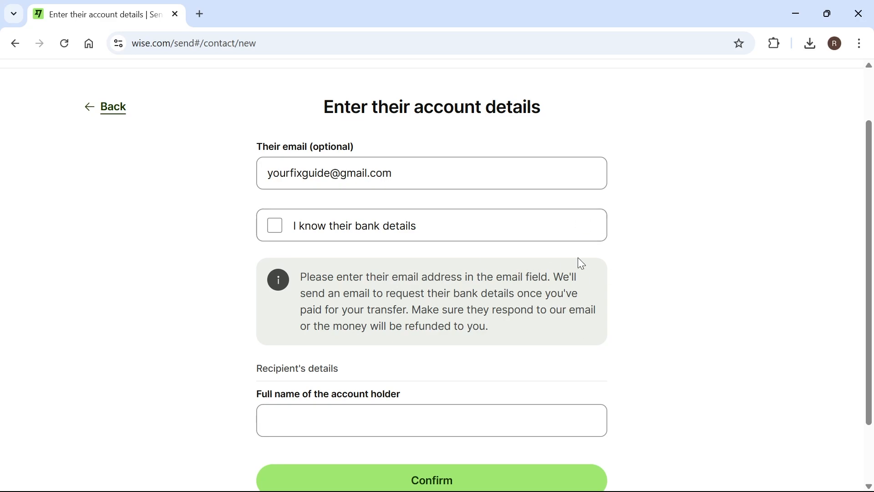
{"action": "mouse_move", "coordinate": [351, 230]}
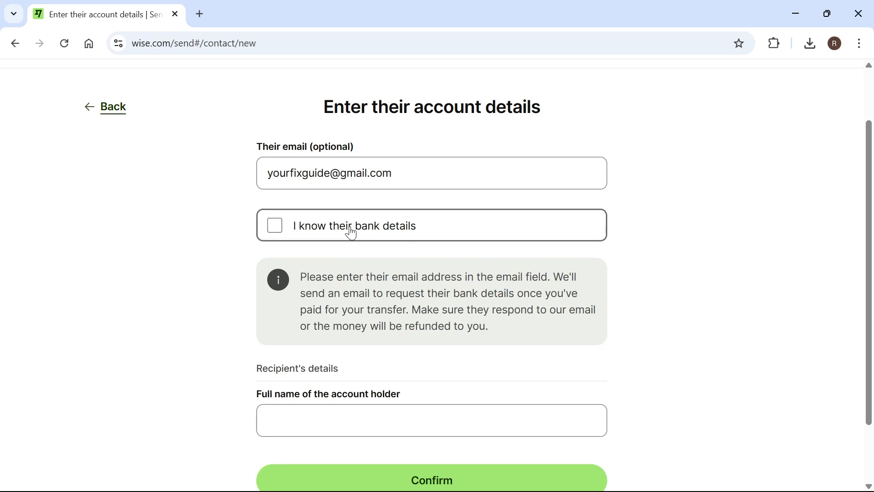
{"action": "left_click", "coordinate": [274, 225]}
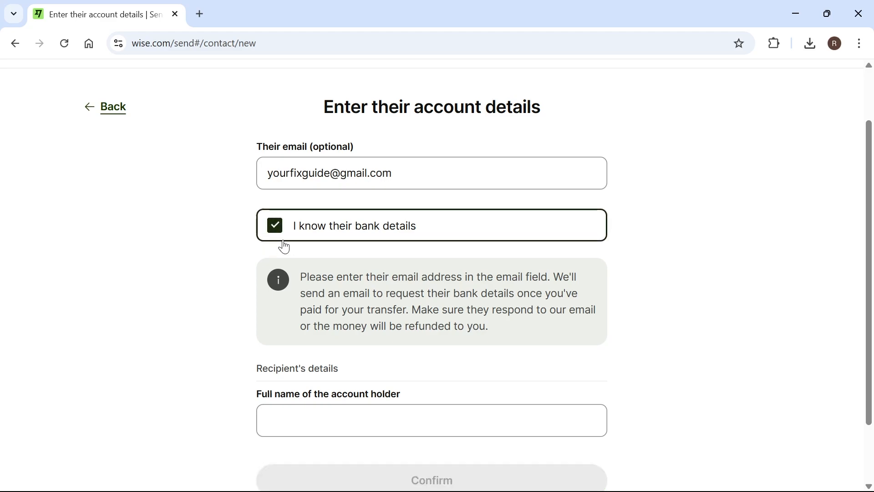
Step: Switch the recipient's bank details from ACH to SWIFT
{"action": "scroll", "scroll_direction": "down", "scroll_amount": 3}
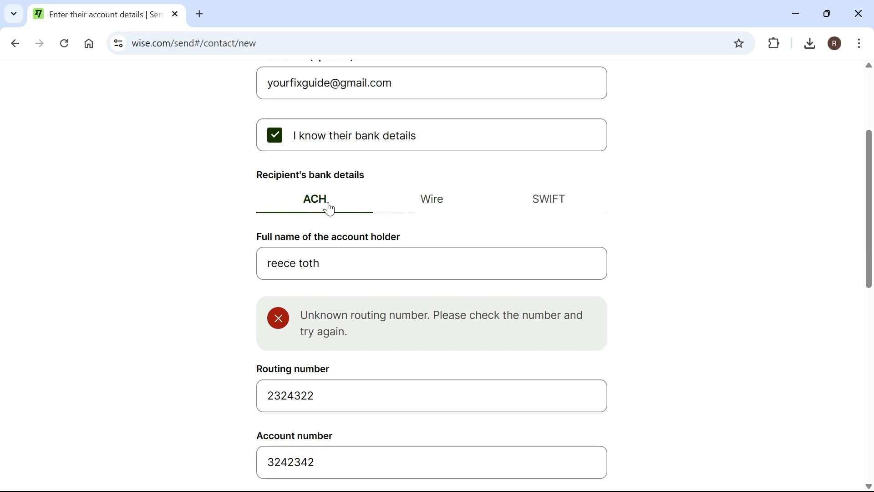
{"action": "left_click", "coordinate": [548, 197]}
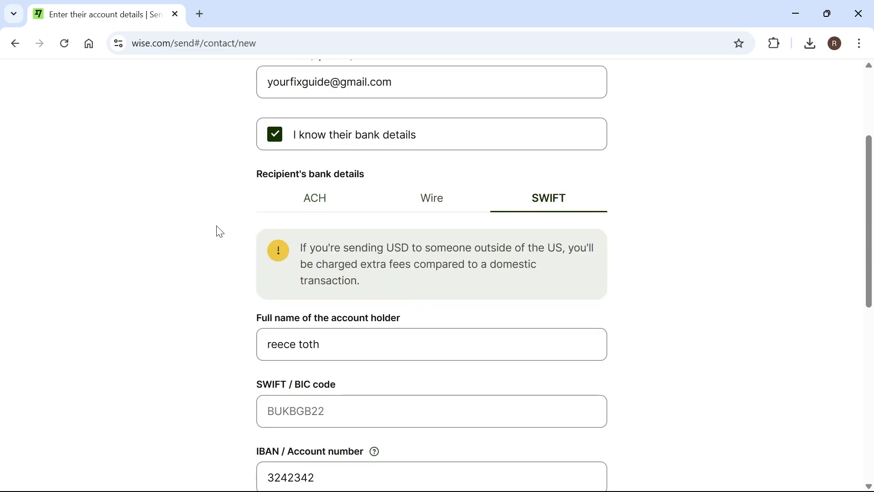
{"action": "mouse_move", "coordinate": [366, 244]}
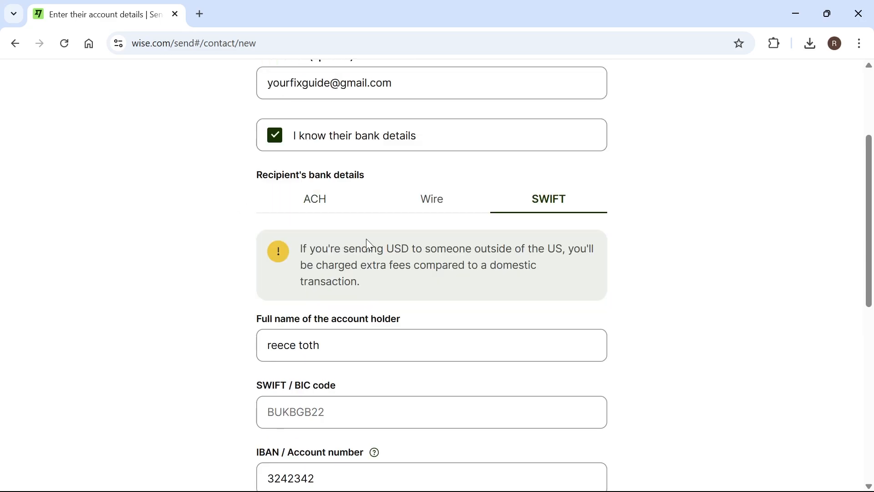
{"action": "mouse_move", "coordinate": [391, 253]}
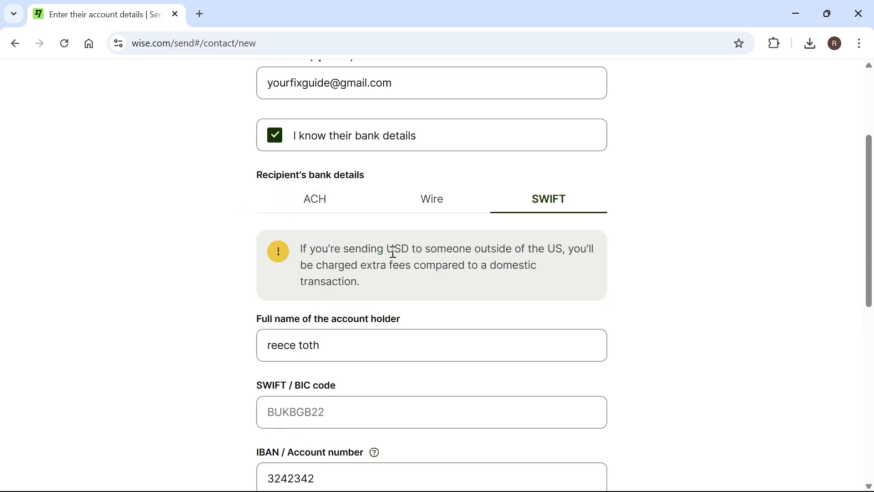
{"action": "mouse_move", "coordinate": [556, 209]}
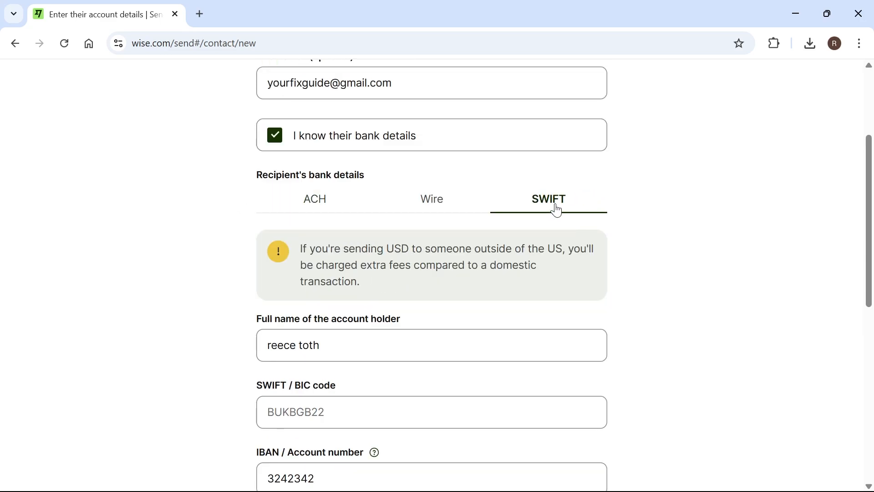
{"action": "mouse_move", "coordinate": [559, 200]}
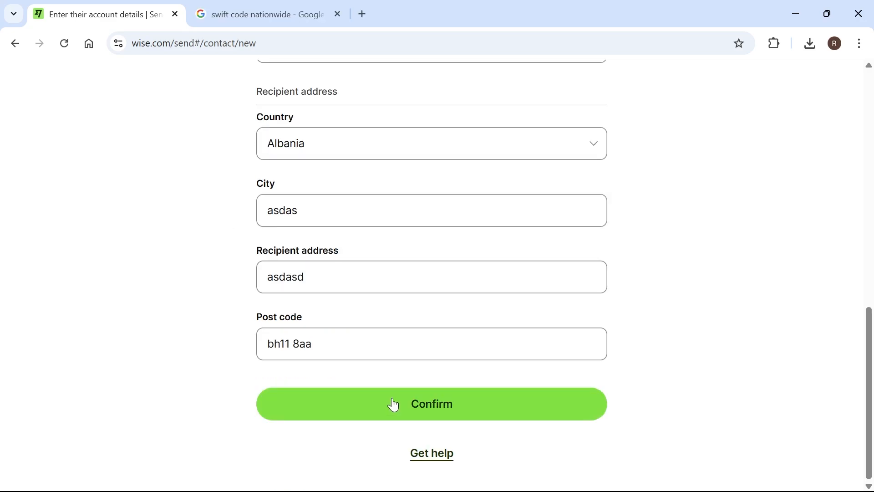
{"action": "left_click", "coordinate": [431, 404]}
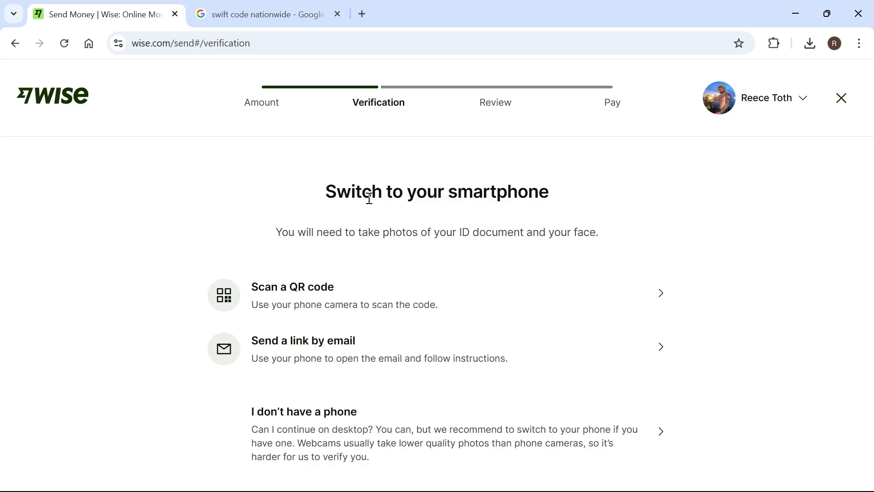
{"action": "mouse_move", "coordinate": [396, 180]}
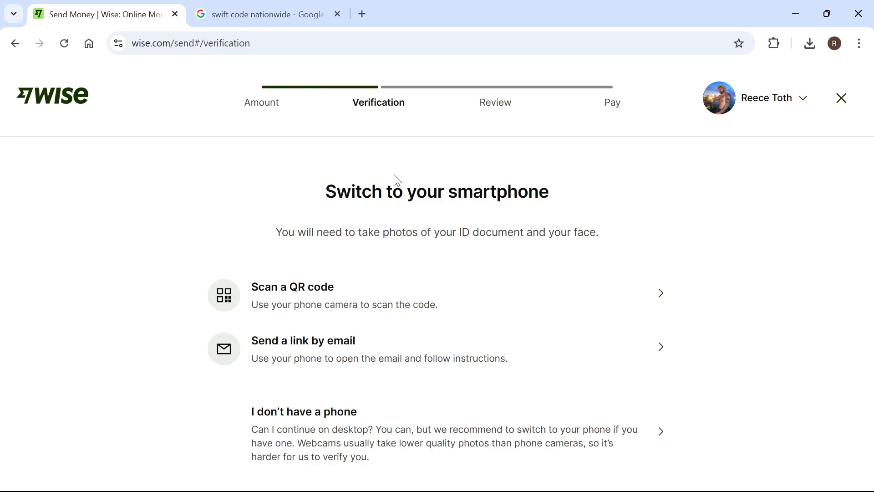
{"action": "mouse_move", "coordinate": [428, 247]}
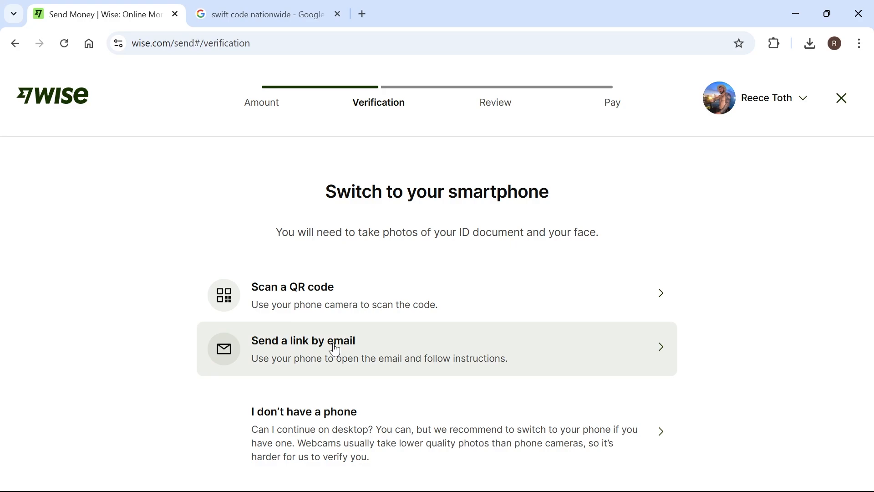
{"action": "mouse_move", "coordinate": [311, 294]}
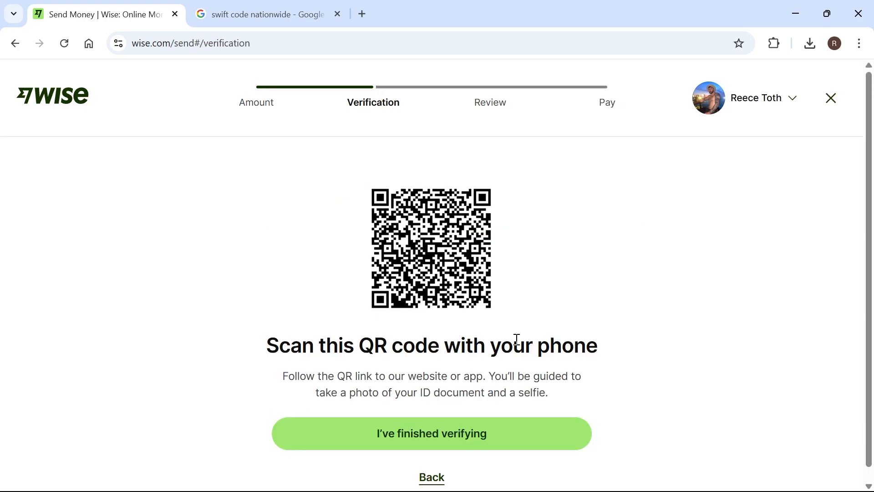
{"action": "mouse_move", "coordinate": [411, 228]}
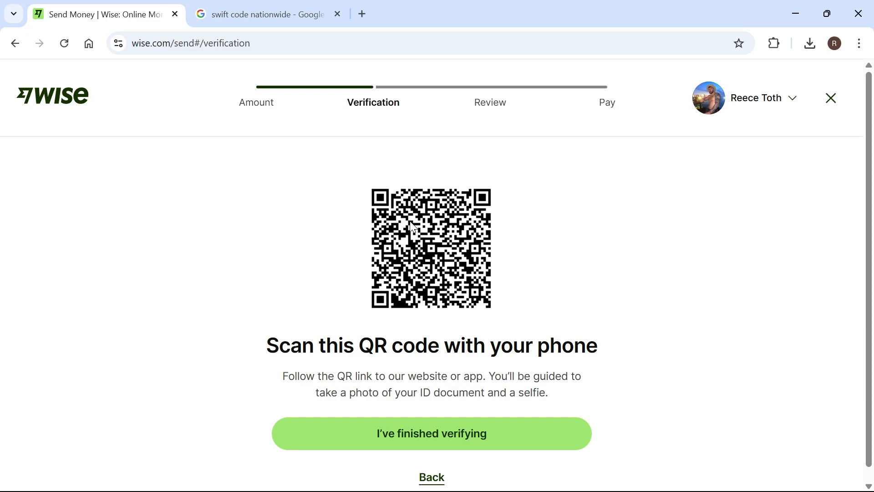
{"action": "mouse_move", "coordinate": [460, 237]}
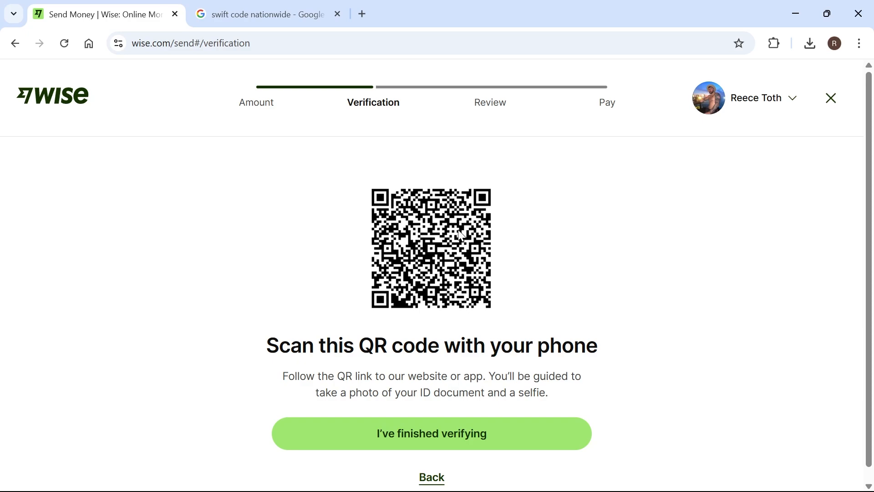
{"action": "mouse_move", "coordinate": [476, 309]}
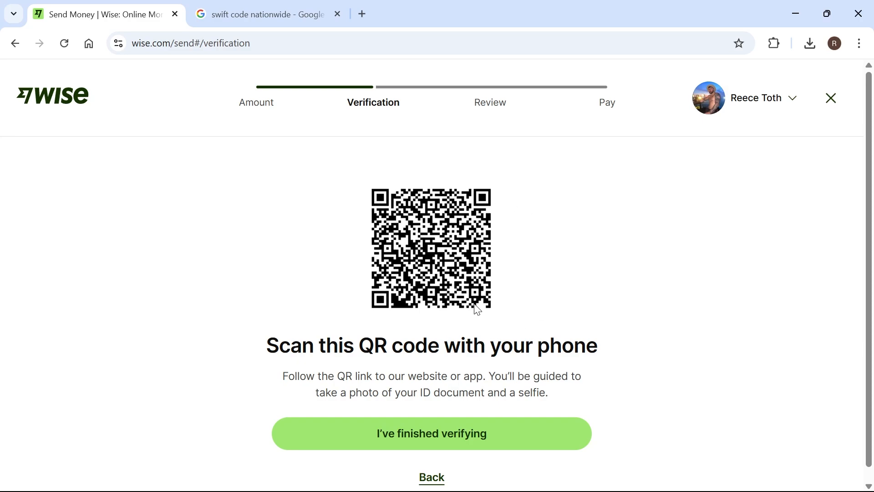
Step: Finish phone verification, answer usage as paying for goods abroad, and set reason to Pay for goods and services
{"action": "left_click", "coordinate": [431, 433]}
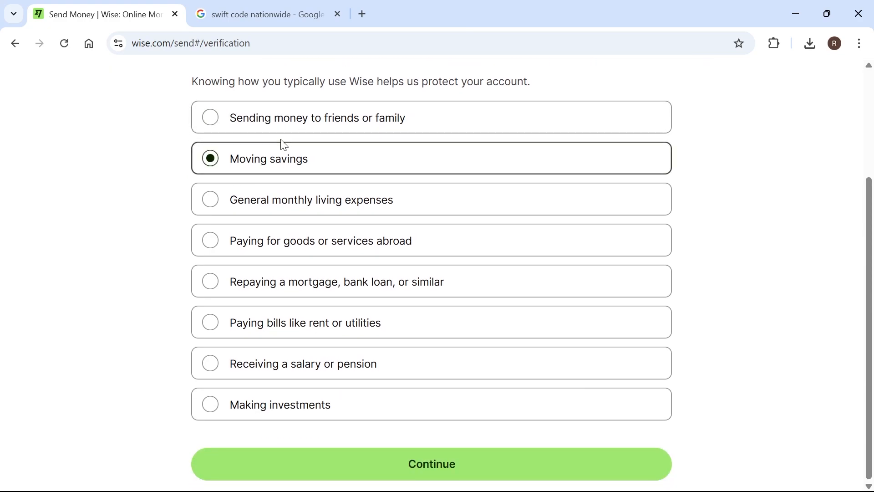
{"action": "left_click", "coordinate": [211, 240]}
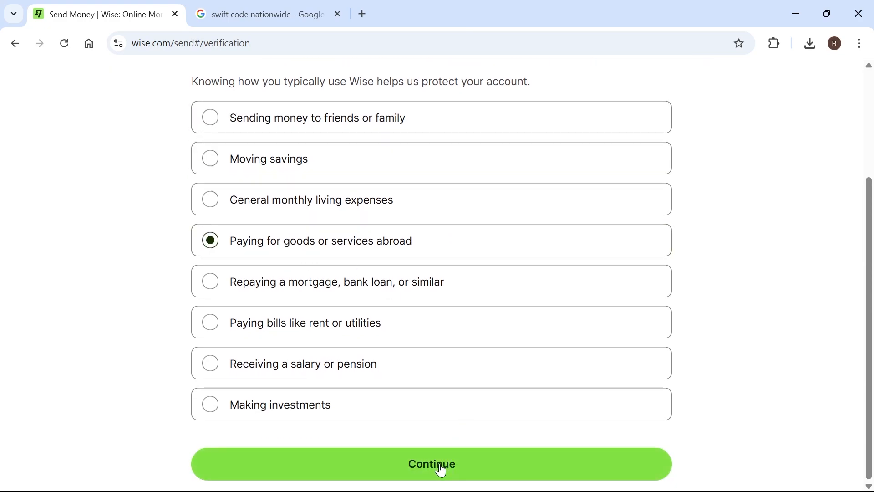
{"action": "left_click", "coordinate": [431, 463]}
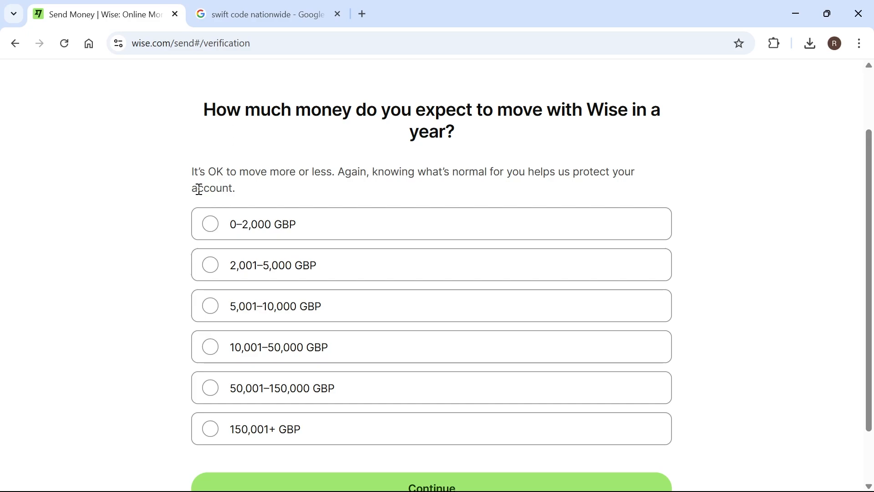
{"action": "scroll", "scroll_direction": "up", "scroll_amount": 3}
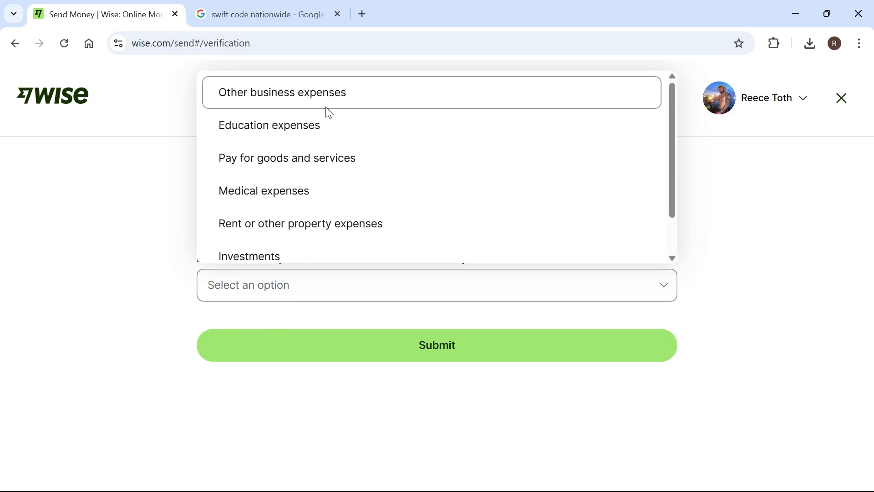
{"action": "left_click", "coordinate": [286, 158]}
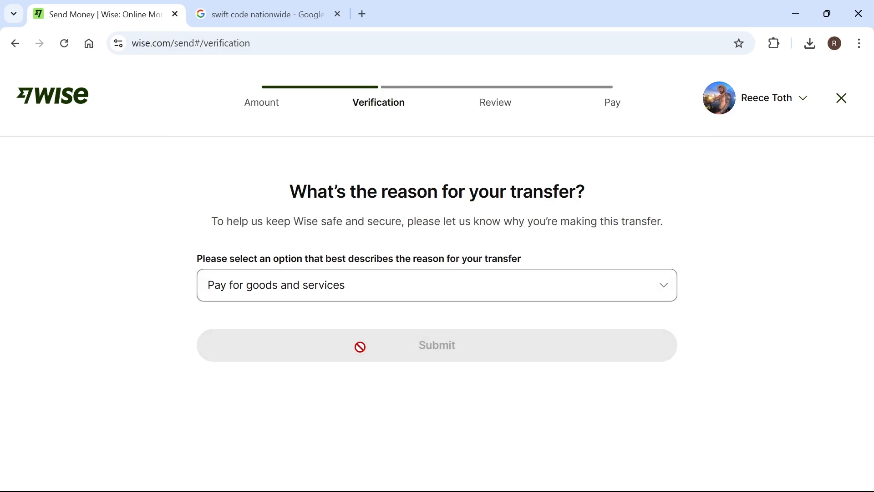
Step: Submit the reason, review the 55.95 GBP to 70 USD transfer, and continue to payment
{"action": "left_click", "coordinate": [436, 344]}
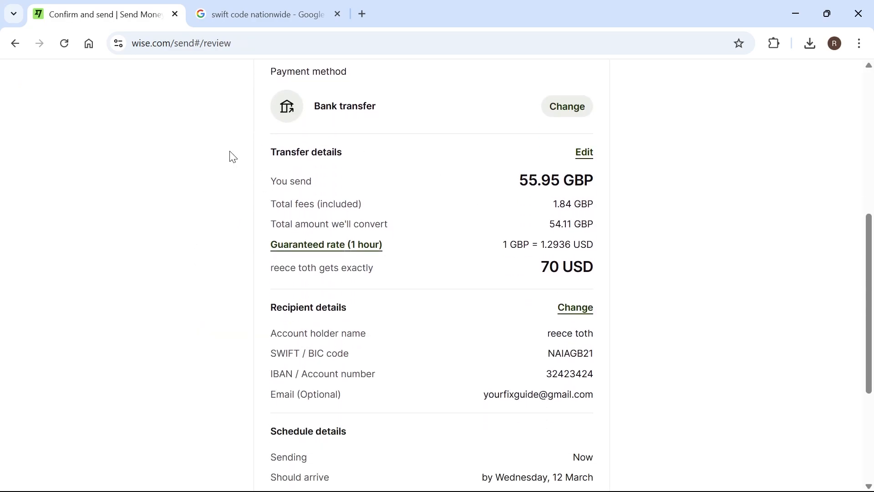
{"action": "scroll", "scroll_direction": "down", "scroll_amount": 3}
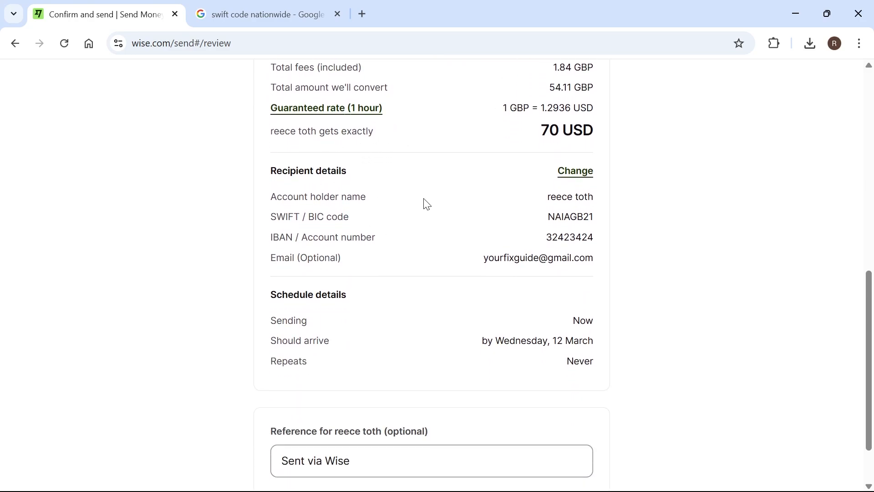
{"action": "mouse_move", "coordinate": [363, 180]}
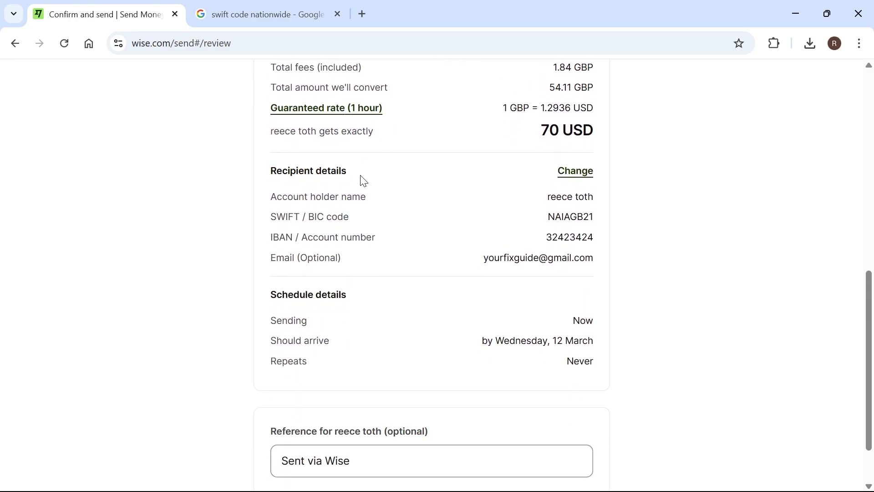
{"action": "scroll", "scroll_direction": "up", "scroll_amount": 3}
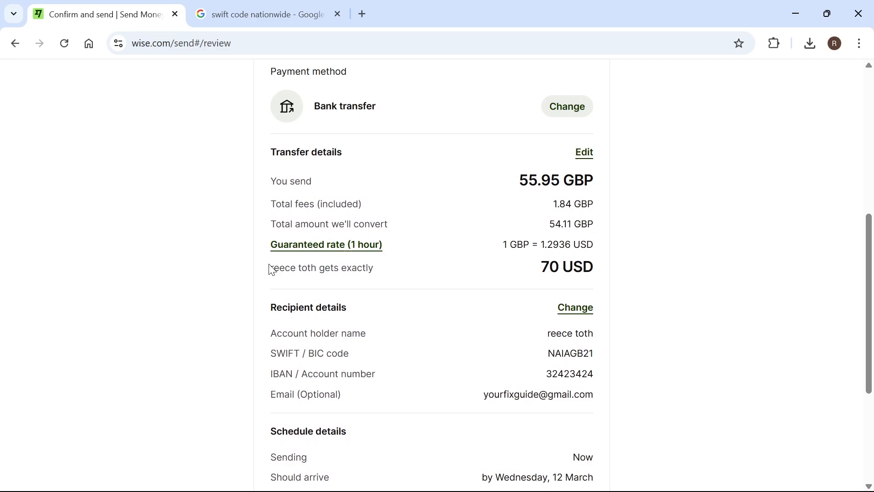
{"action": "mouse_move", "coordinate": [508, 183]}
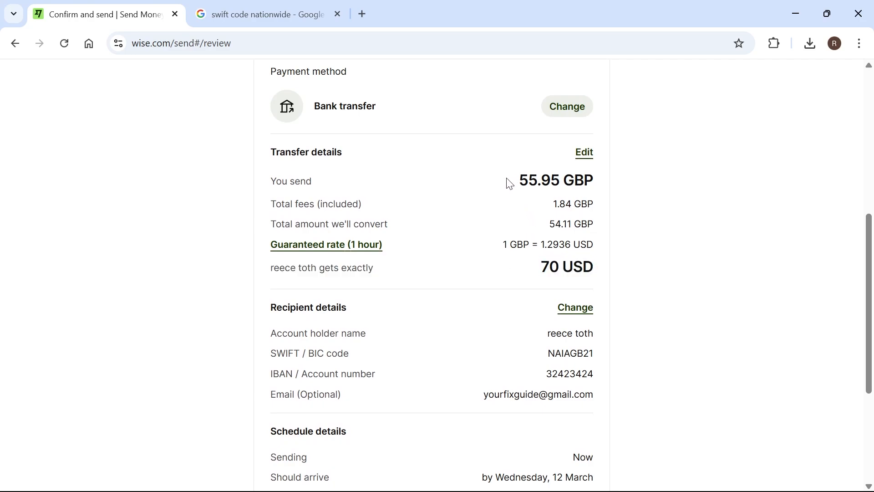
{"action": "mouse_move", "coordinate": [587, 180]}
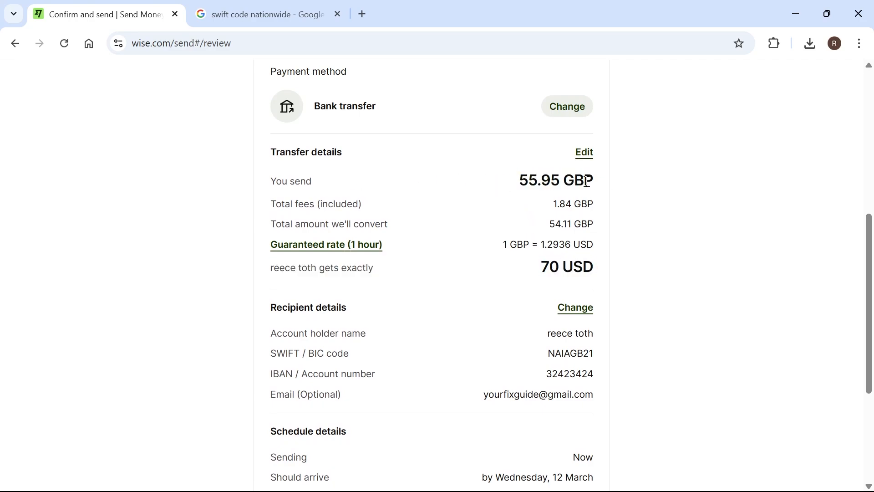
{"action": "scroll", "scroll_direction": "down", "scroll_amount": 3}
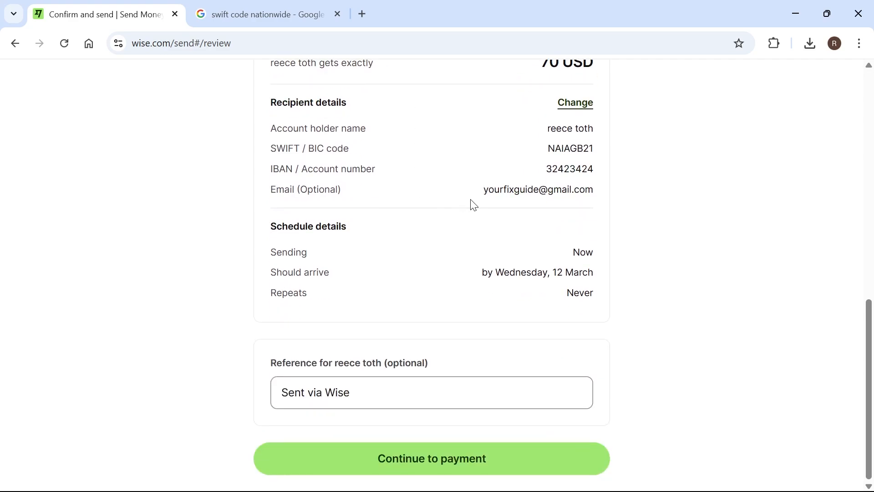
{"action": "left_click", "coordinate": [431, 458]}
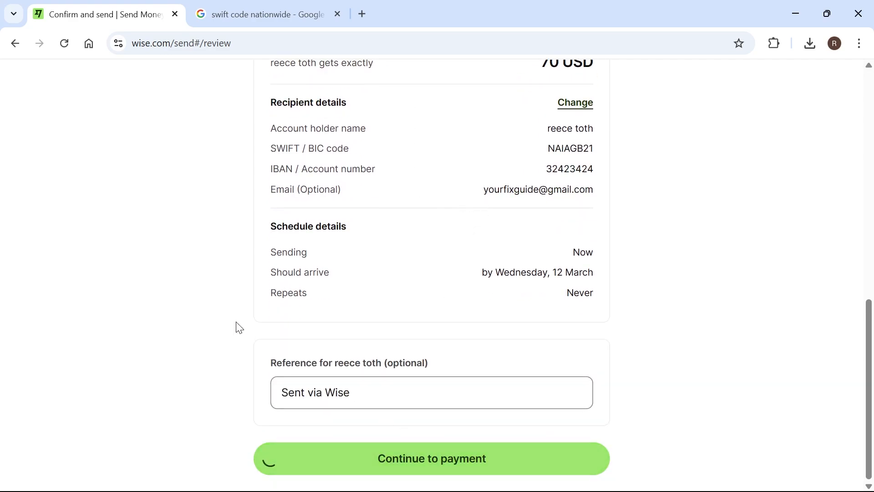
Step: Pick Nationwide as the paying bank, view the 54.11 GBP approval QR code, then head home
{"action": "left_click", "coordinate": [431, 458]}
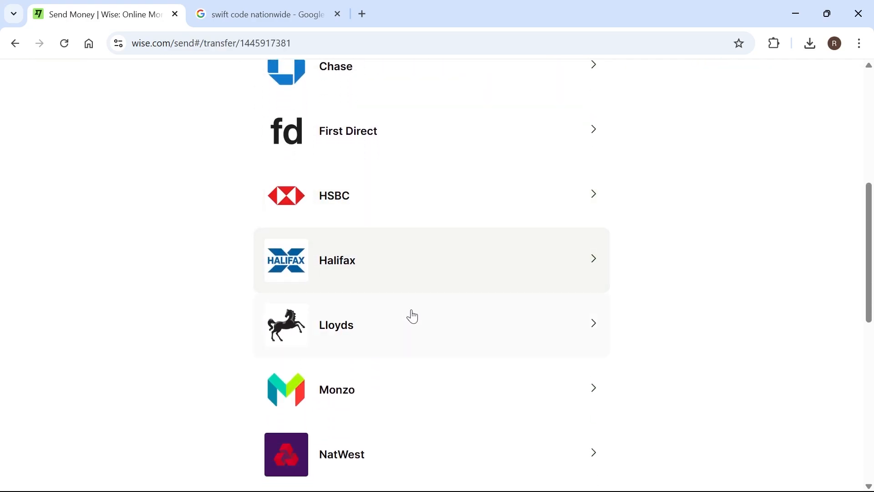
{"action": "mouse_move", "coordinate": [385, 262]}
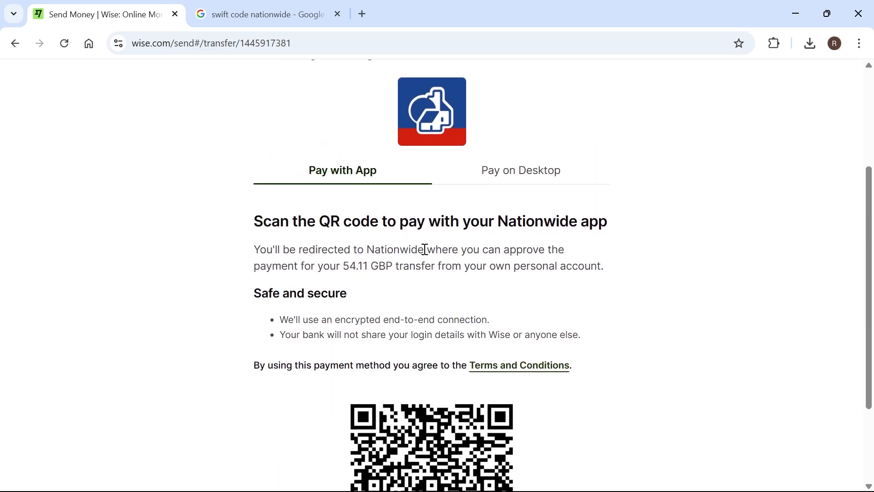
{"action": "scroll", "scroll_direction": "down", "scroll_amount": 3}
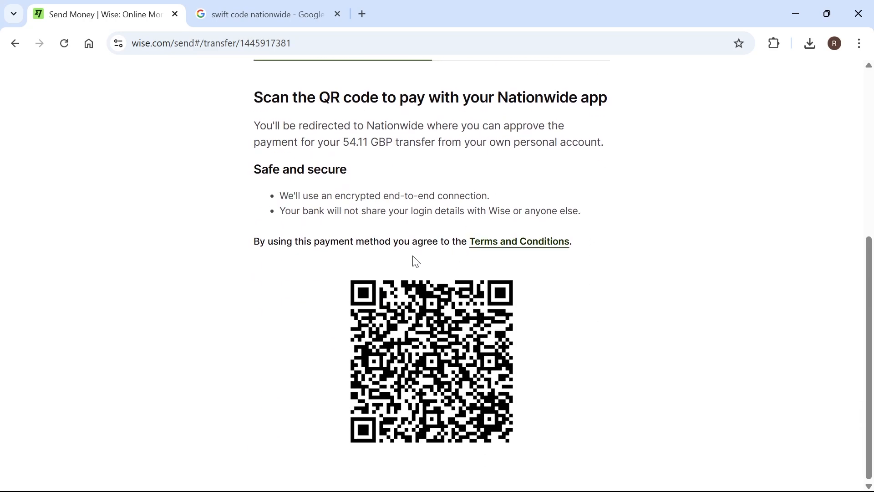
{"action": "mouse_move", "coordinate": [344, 176]}
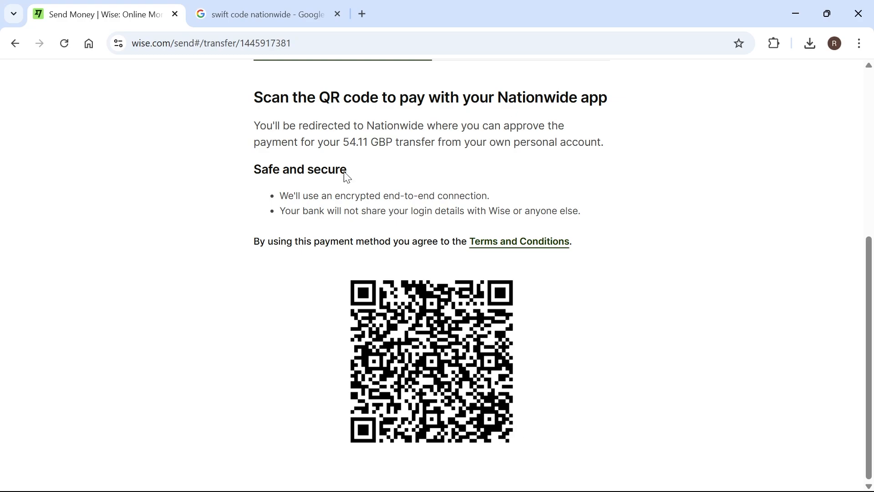
{"action": "mouse_move", "coordinate": [401, 125]}
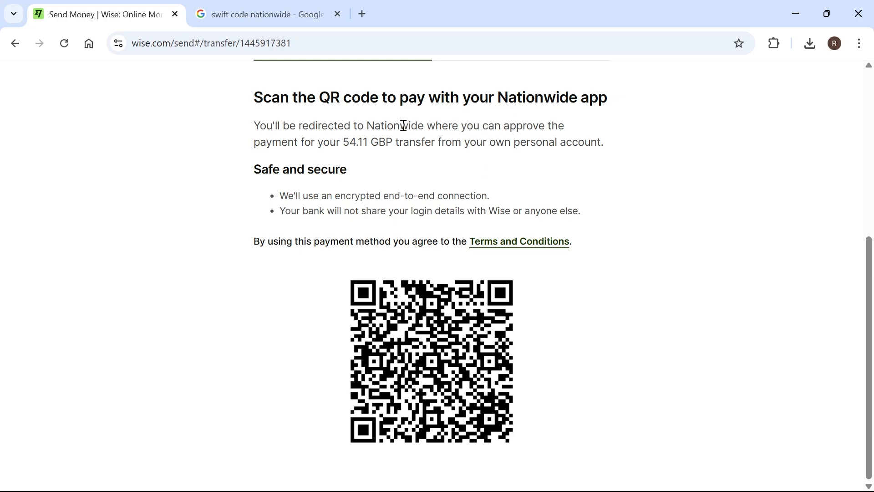
{"action": "scroll", "scroll_direction": "up", "scroll_amount": 3}
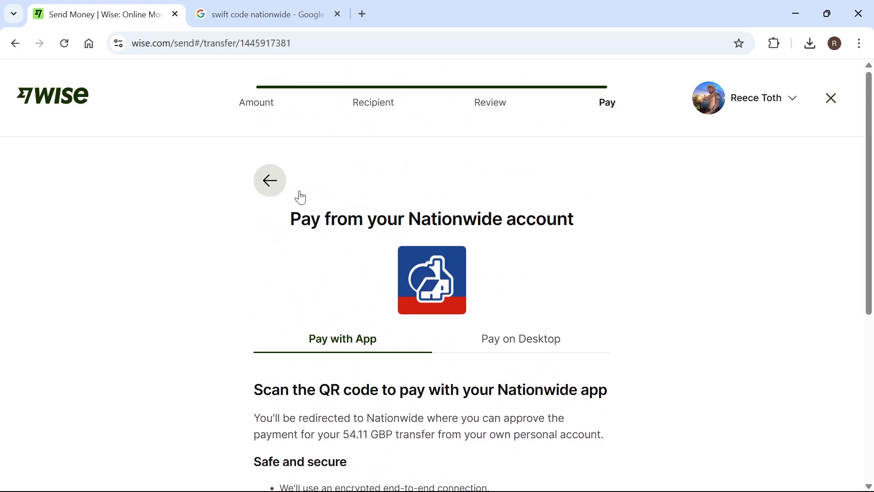
{"action": "left_click", "coordinate": [270, 180]}
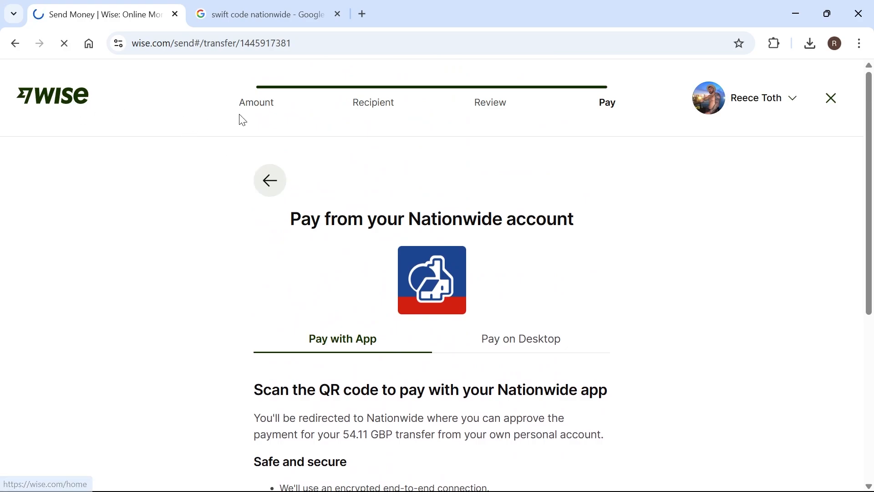
Step: Leave the payment page and open the empty Transactions list from the sidebar
{"action": "left_click", "coordinate": [830, 97]}
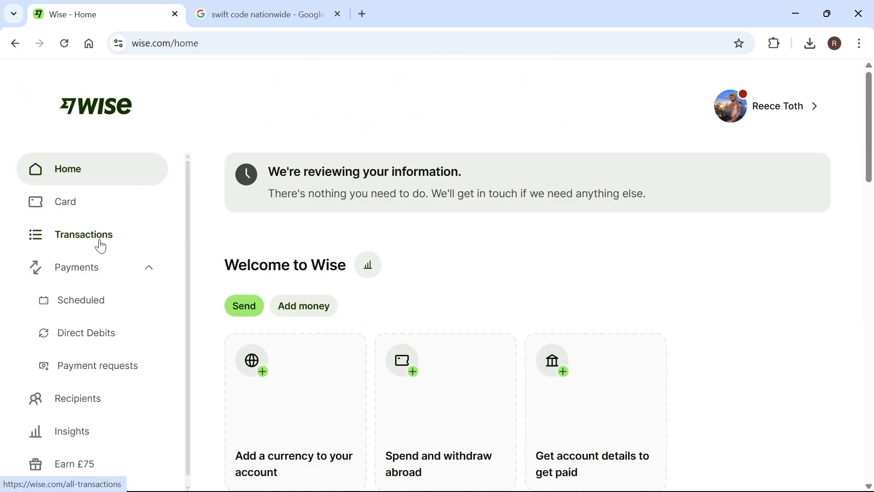
{"action": "left_click", "coordinate": [83, 234]}
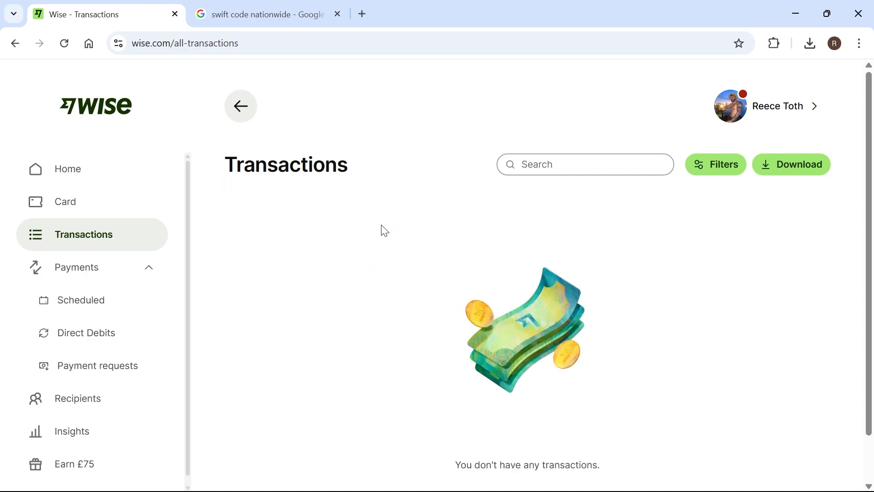
{"action": "mouse_move", "coordinate": [398, 226]}
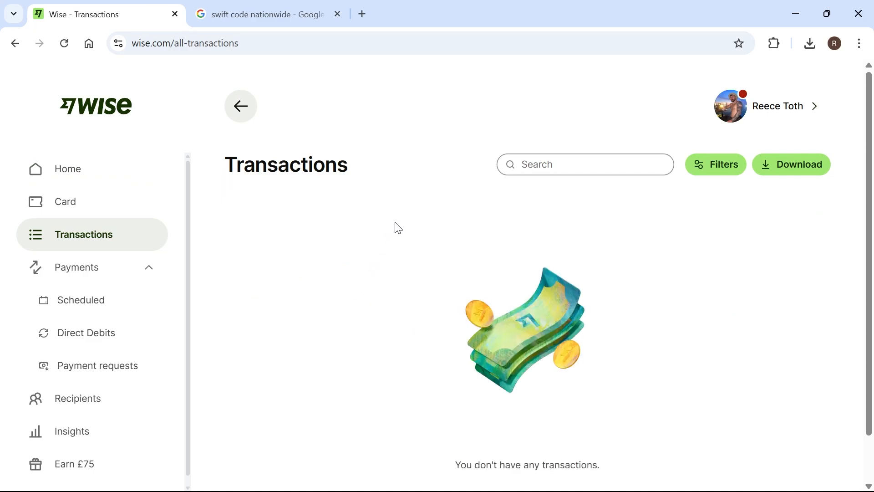